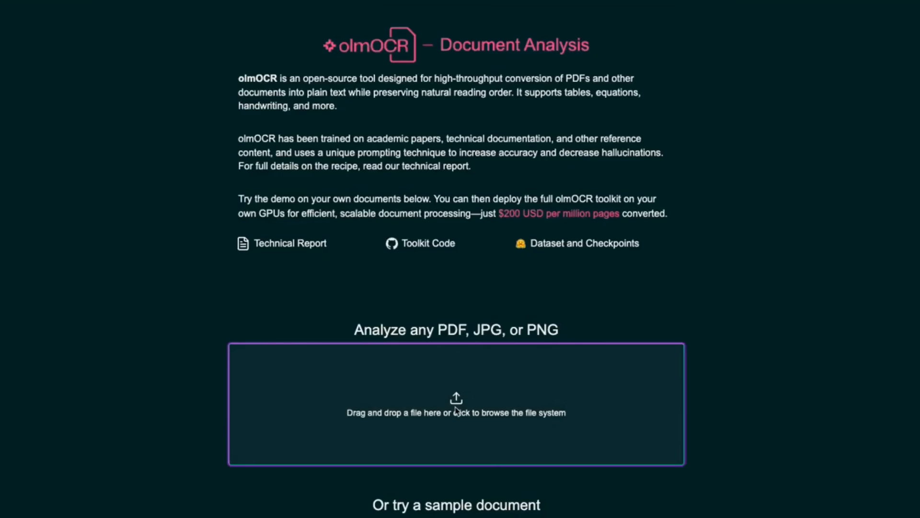
# Step: Upload lincoln_letter.jpeg to olmOCR, process it, and scroll to the transcription results
pyautogui.click(456, 404)
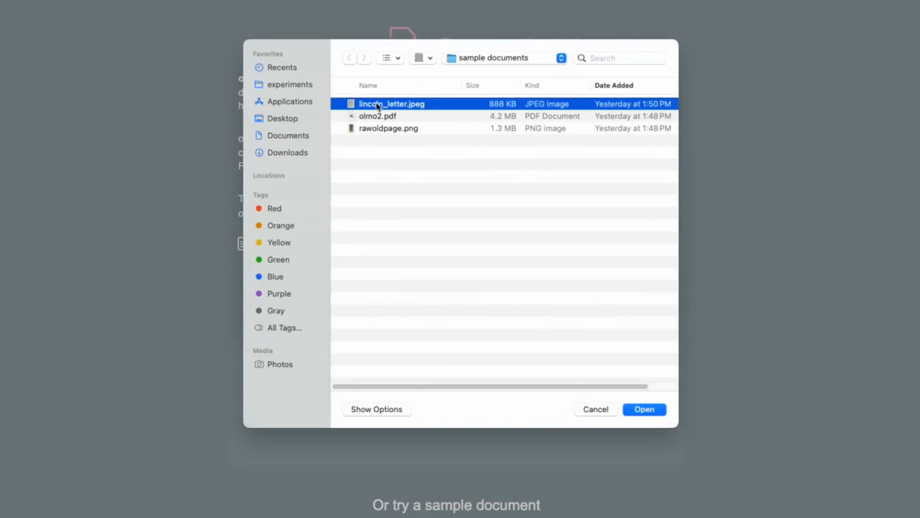
pyautogui.click(643, 409)
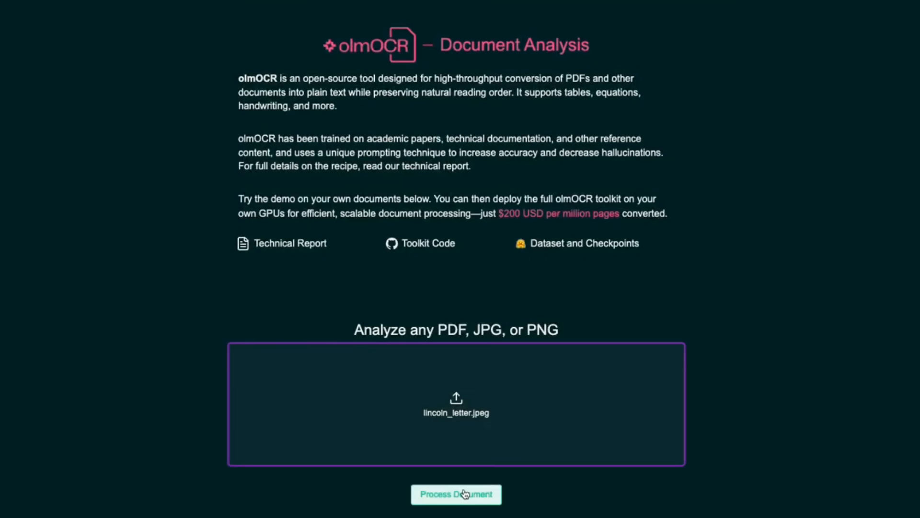
pyautogui.click(456, 494)
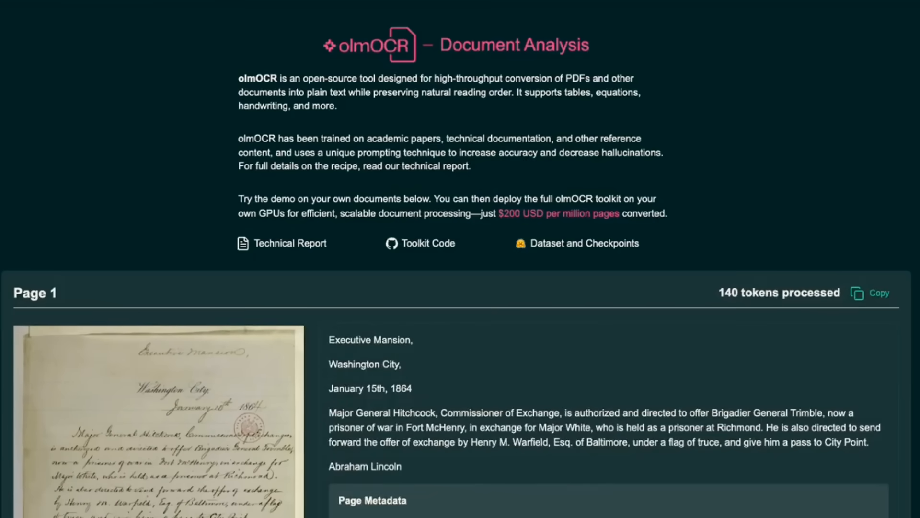
pyautogui.scroll(-3)
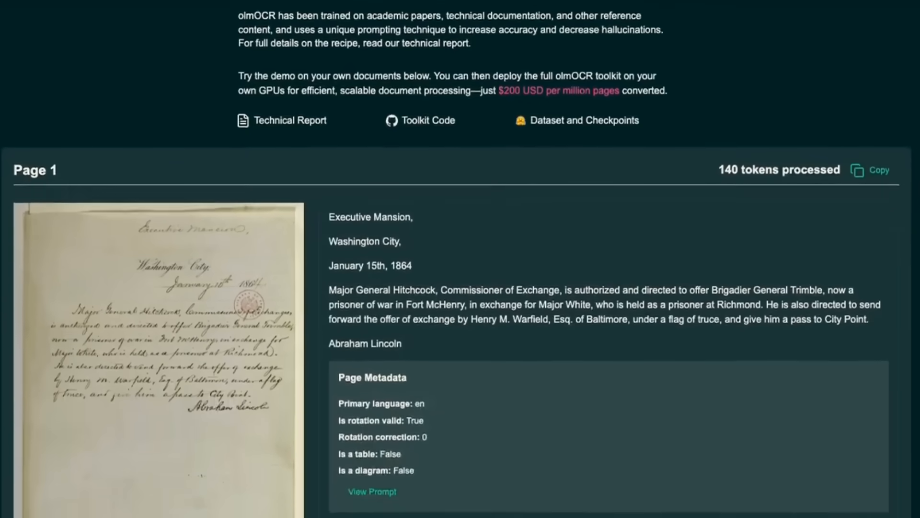
pyautogui.scroll(-3)
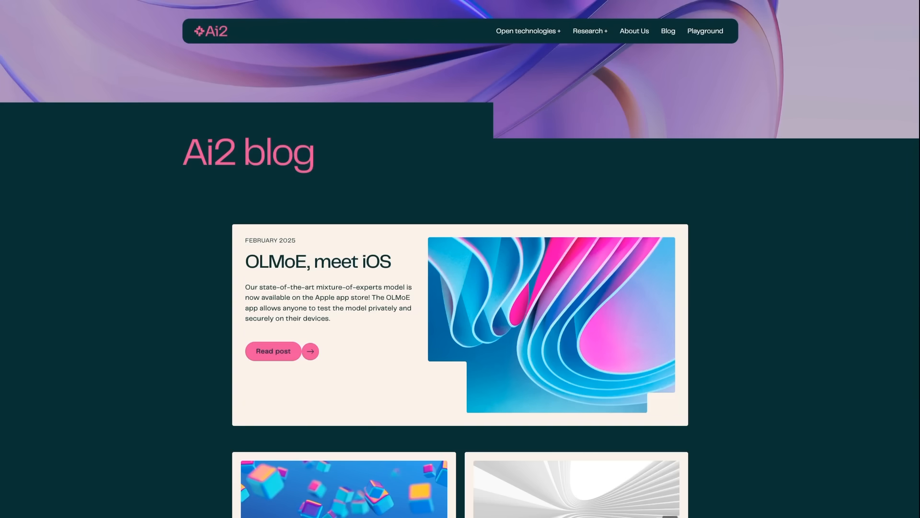
pyautogui.scroll(-3)
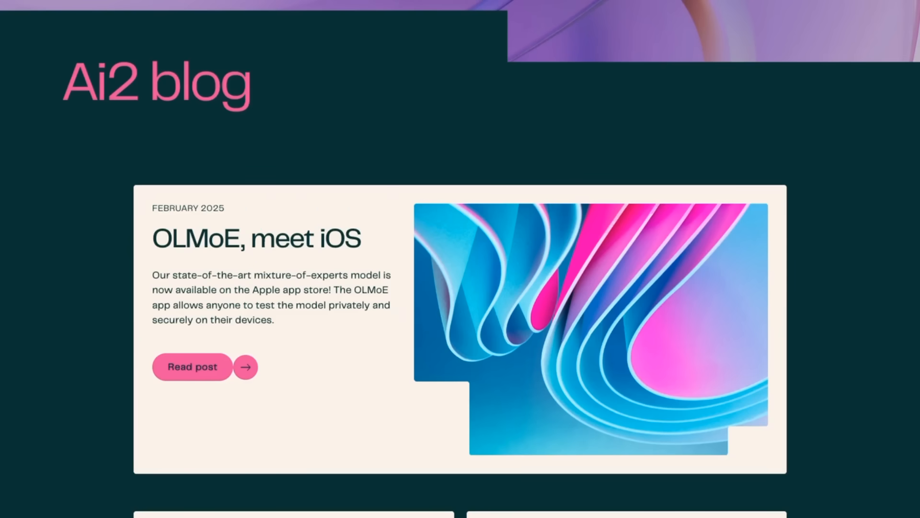
pyautogui.scroll(-3)
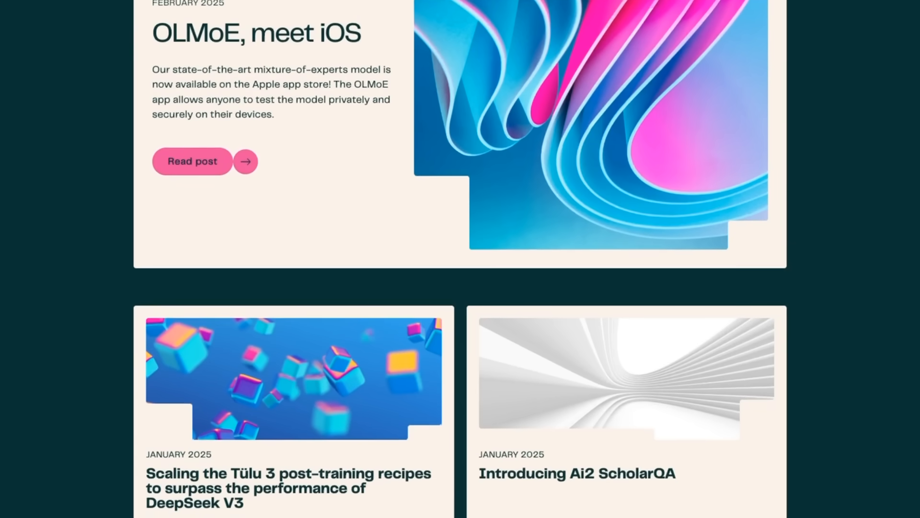
pyautogui.scroll(-3)
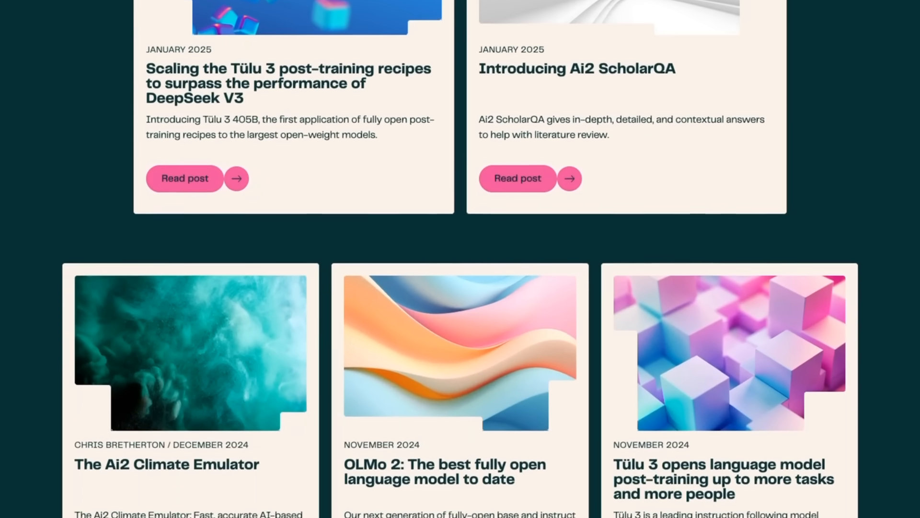
pyautogui.scroll(-3)
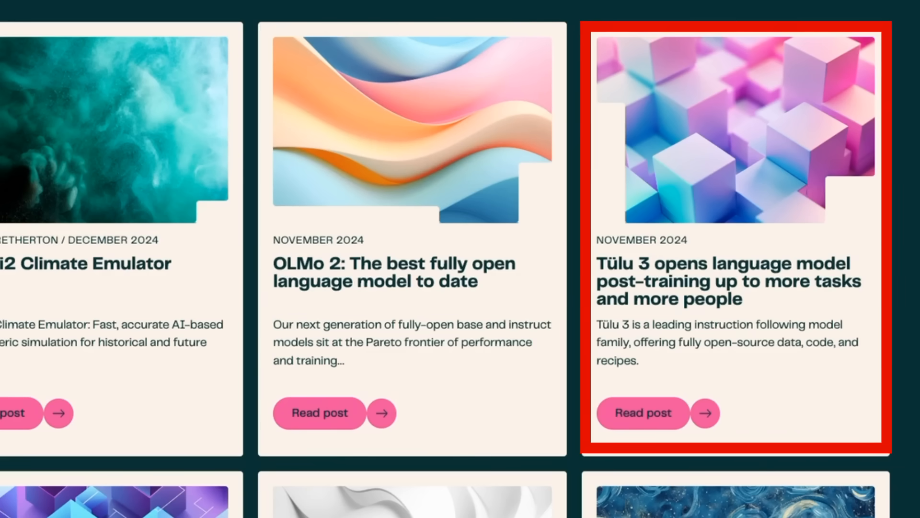
pyautogui.scroll(-3)
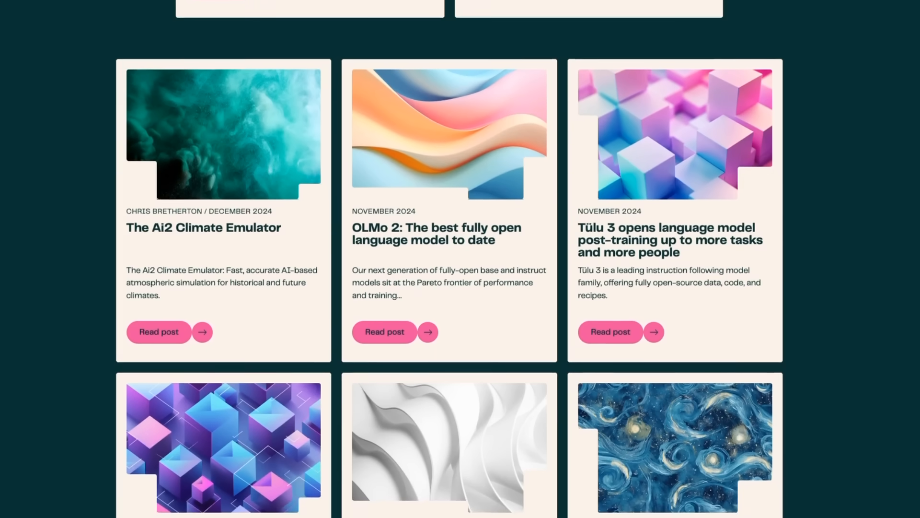
pyautogui.scroll(-3)
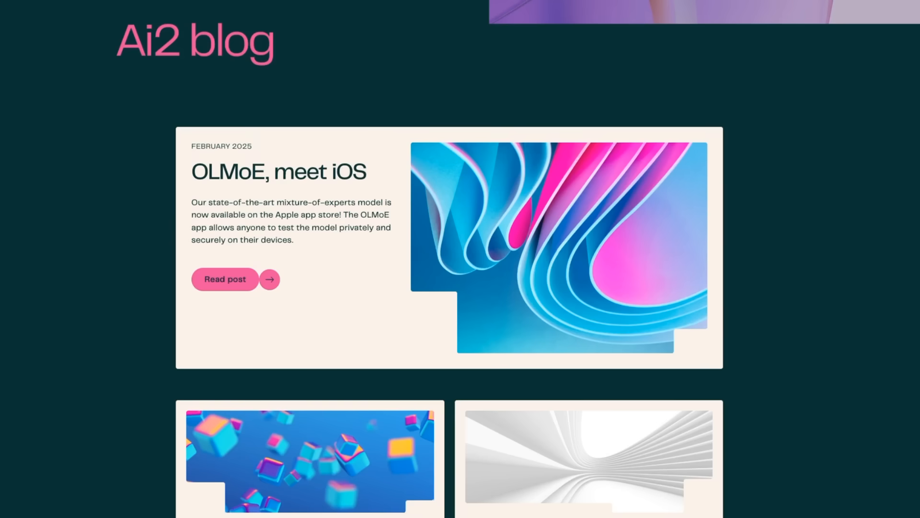
pyautogui.click(224, 279)
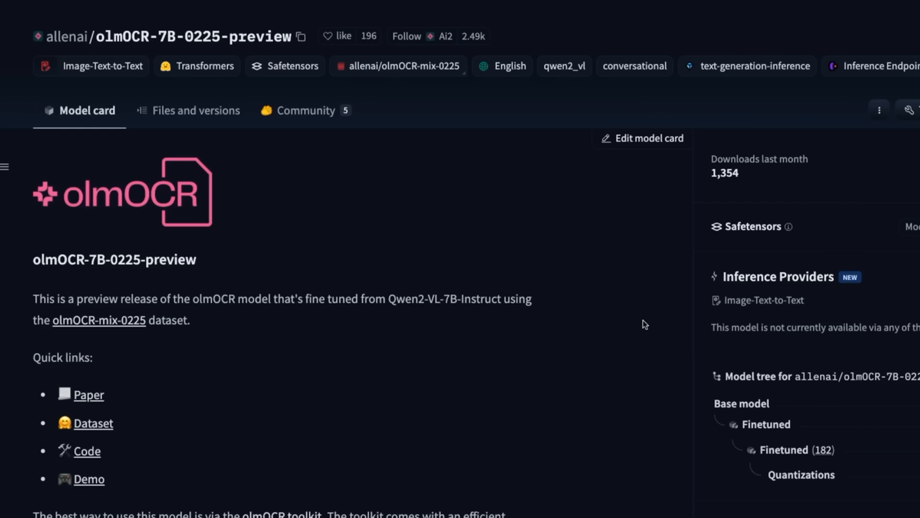
pyautogui.scroll(-3)
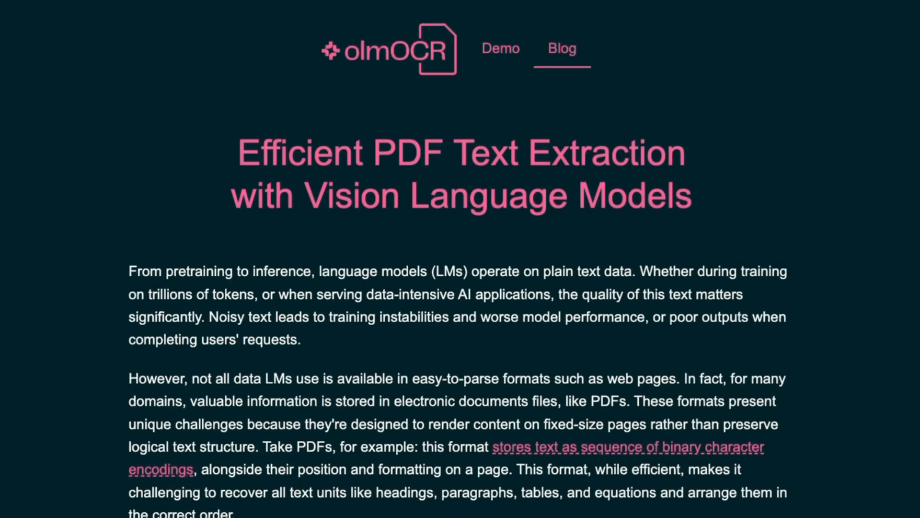
# Step: Scroll the olmOCR blog past the ranking chart to the Interactive Tool Comparison
pyautogui.scroll(-3)
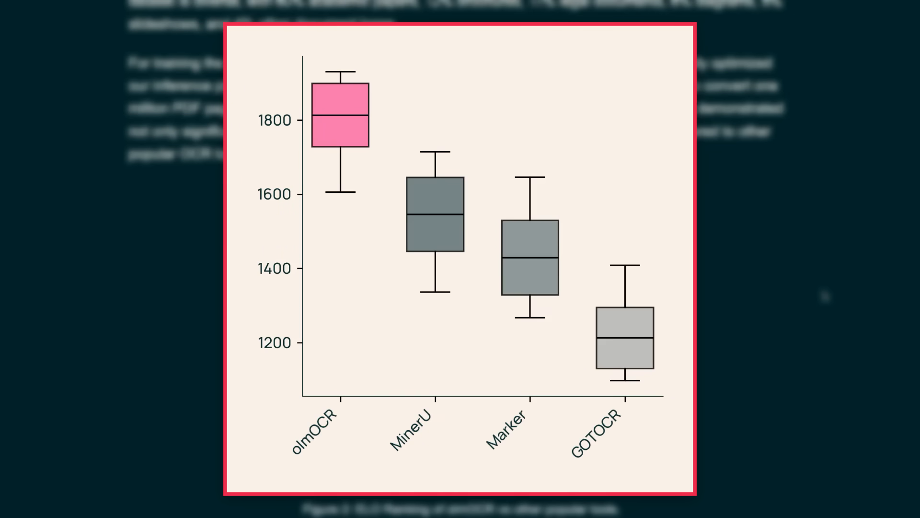
pyautogui.scroll(-3)
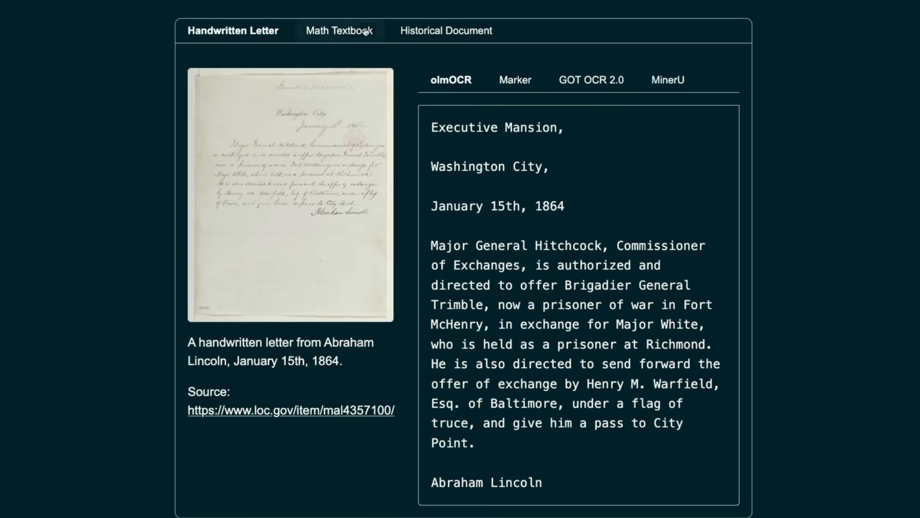
pyautogui.click(340, 30)
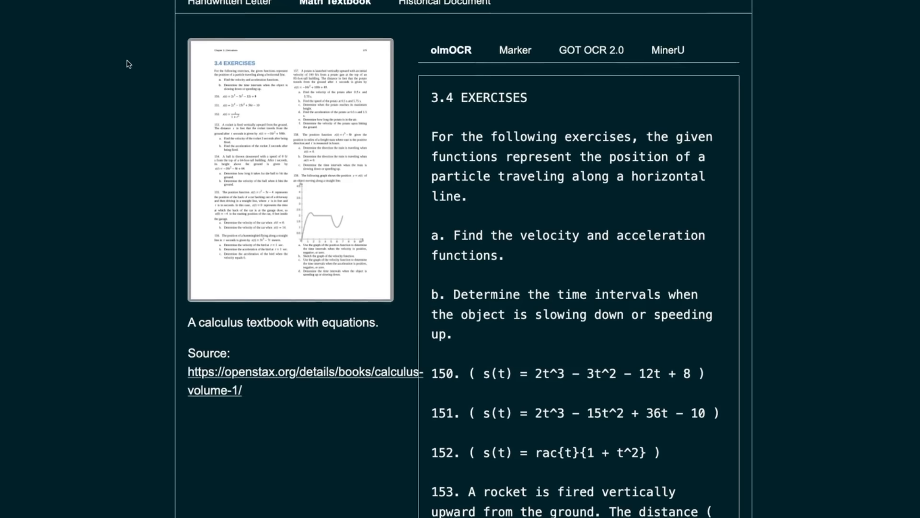
pyautogui.scroll(-3)
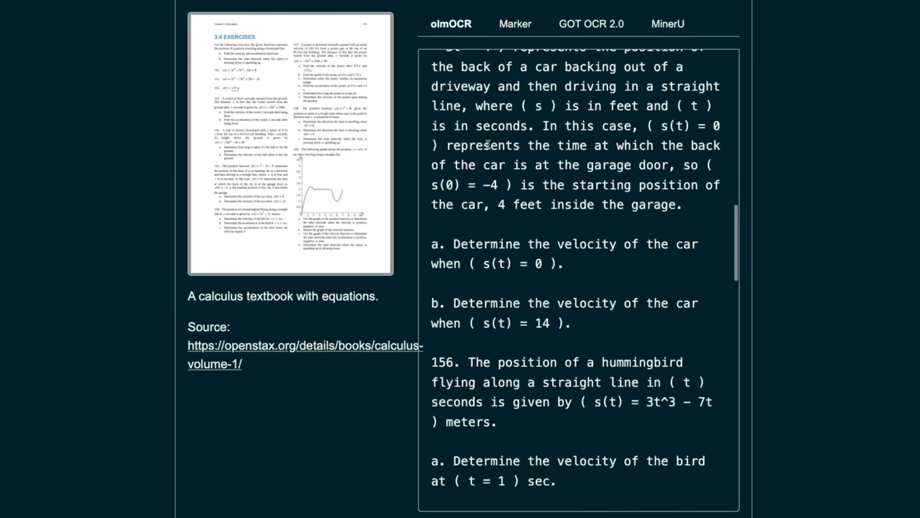
pyautogui.scroll(-3)
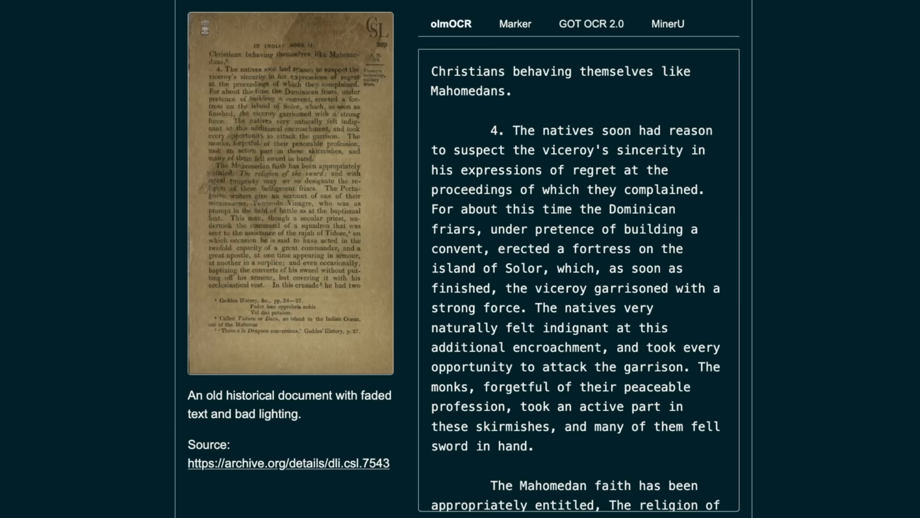
pyautogui.click(233, 39)
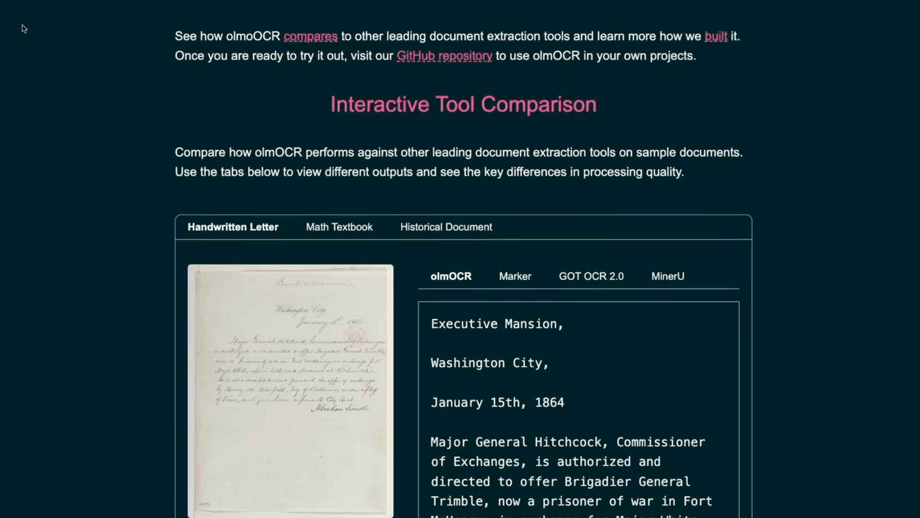
pyautogui.scroll(-3)
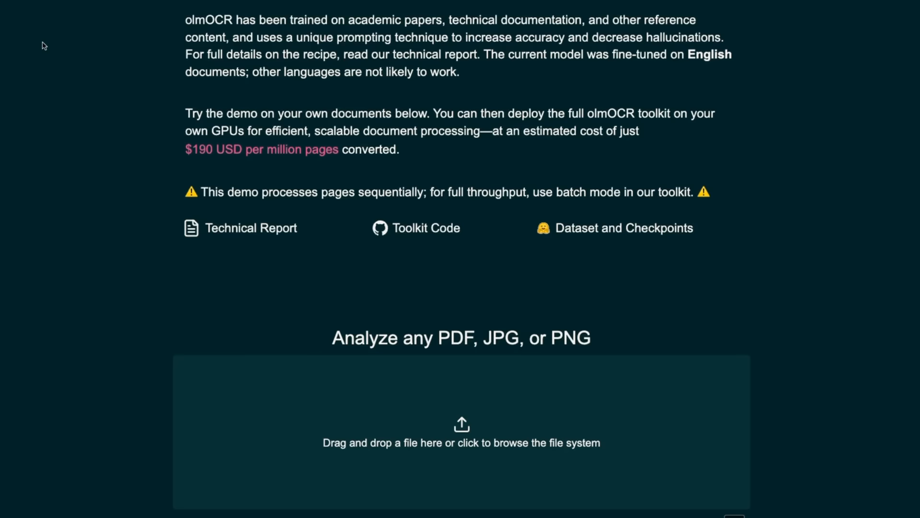
# Step: Scroll the olmOCR demo page down to the 'Or try a sample document' section
pyautogui.scroll(-3)
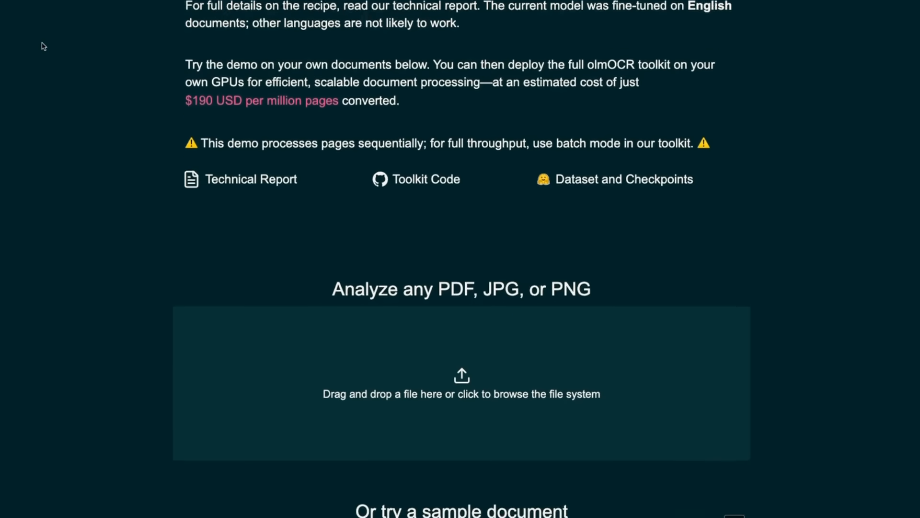
pyautogui.scroll(-3)
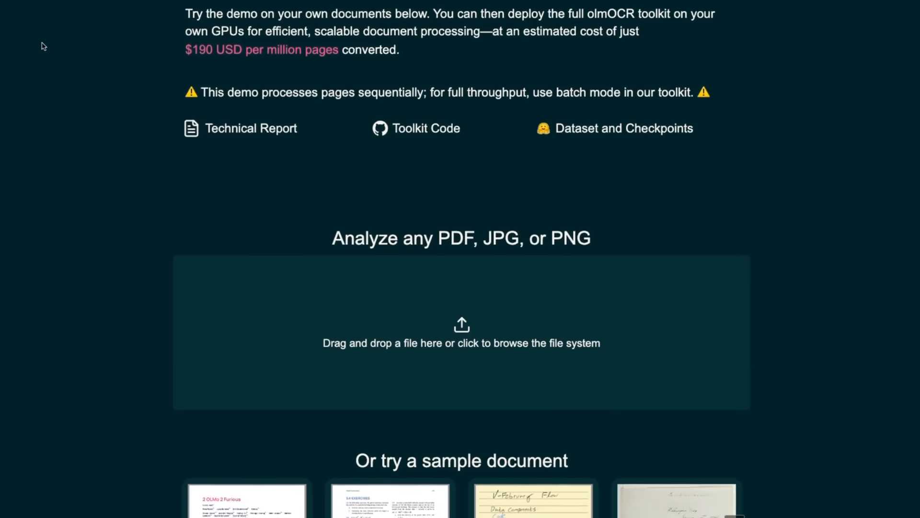
pyautogui.scroll(-3)
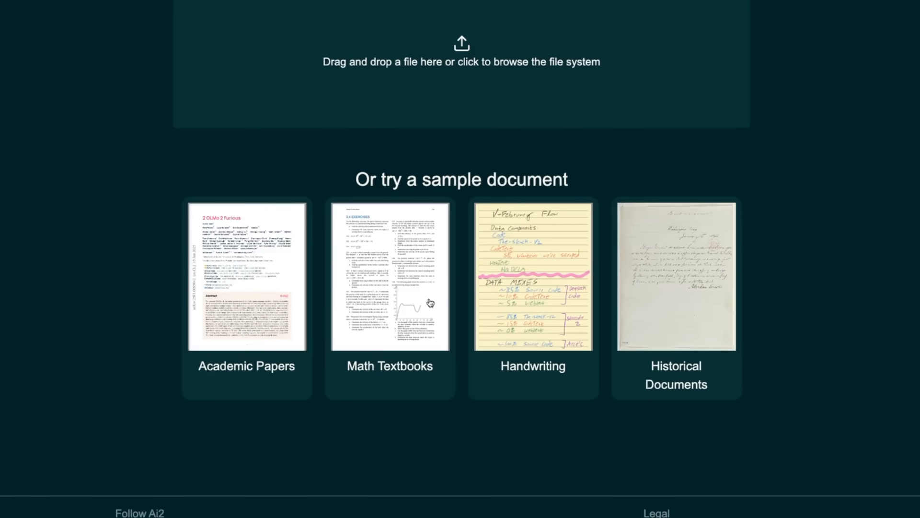
pyautogui.click(565, 73)
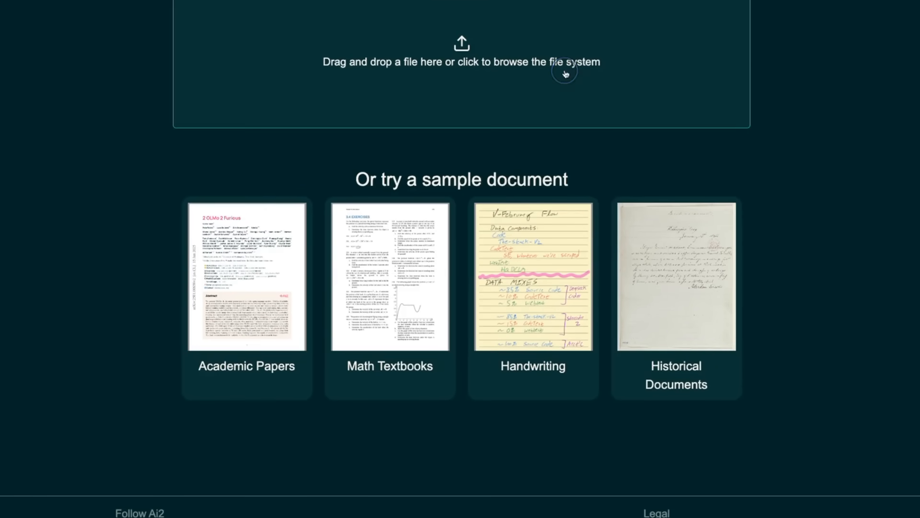
pyautogui.scroll(-3)
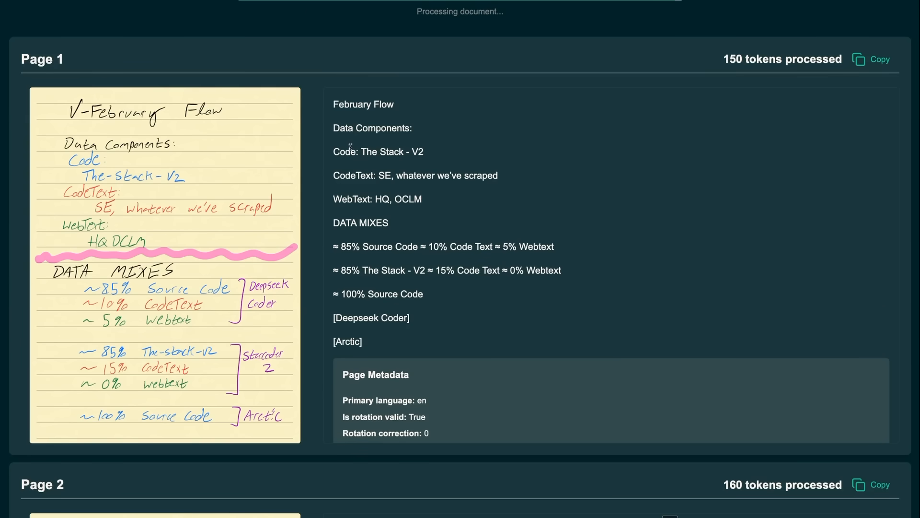
pyautogui.scroll(-3)
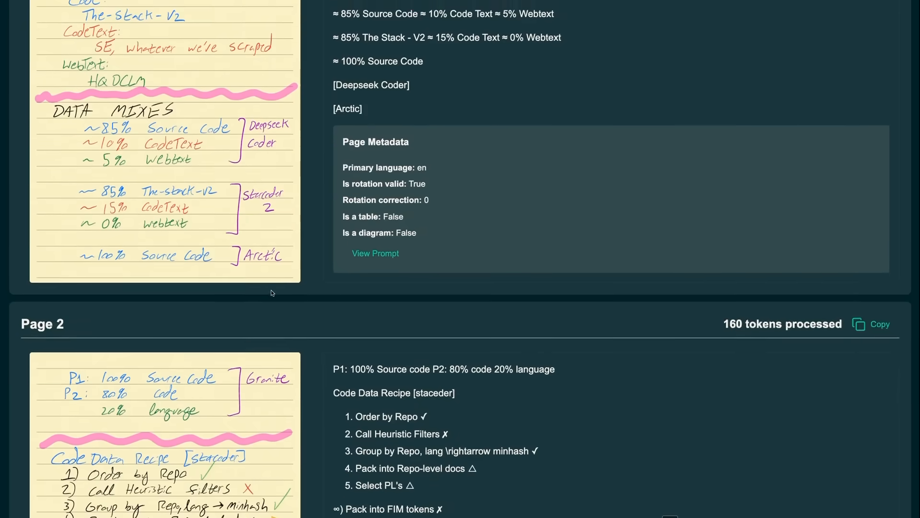
pyautogui.scroll(-3)
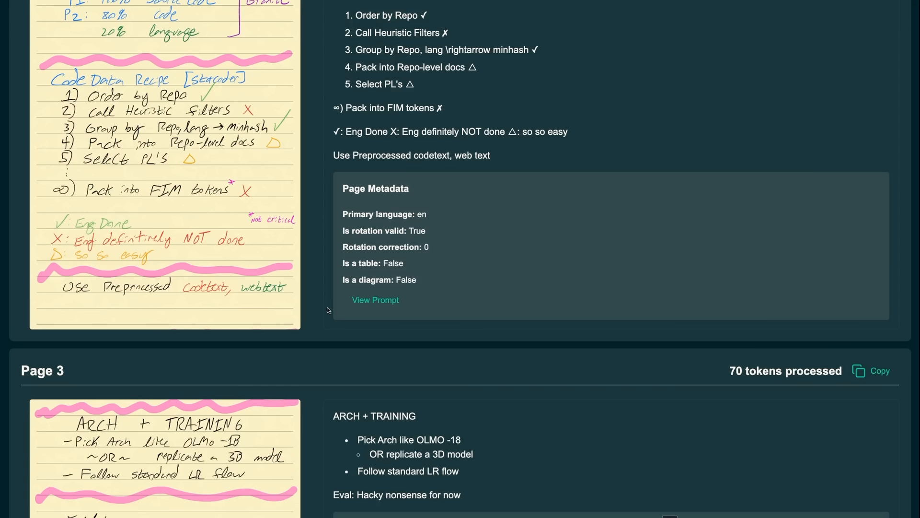
pyautogui.click(375, 300)
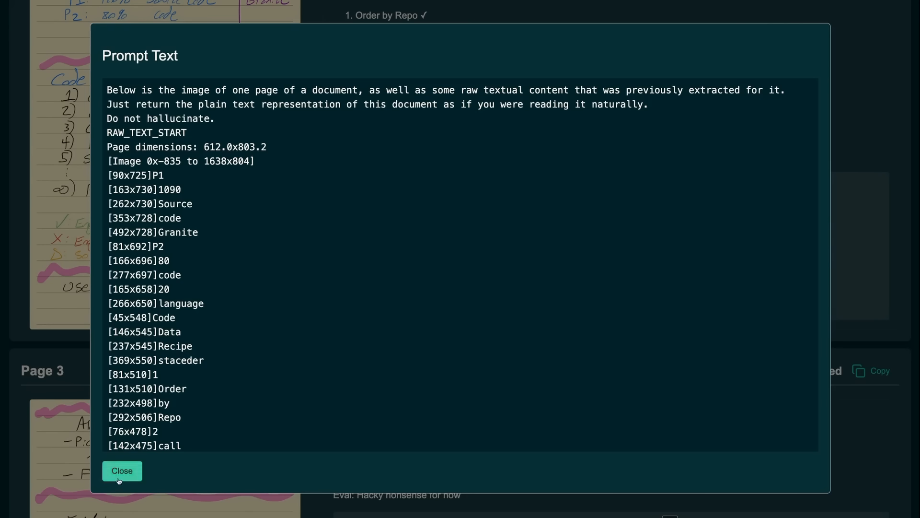
pyautogui.click(121, 470)
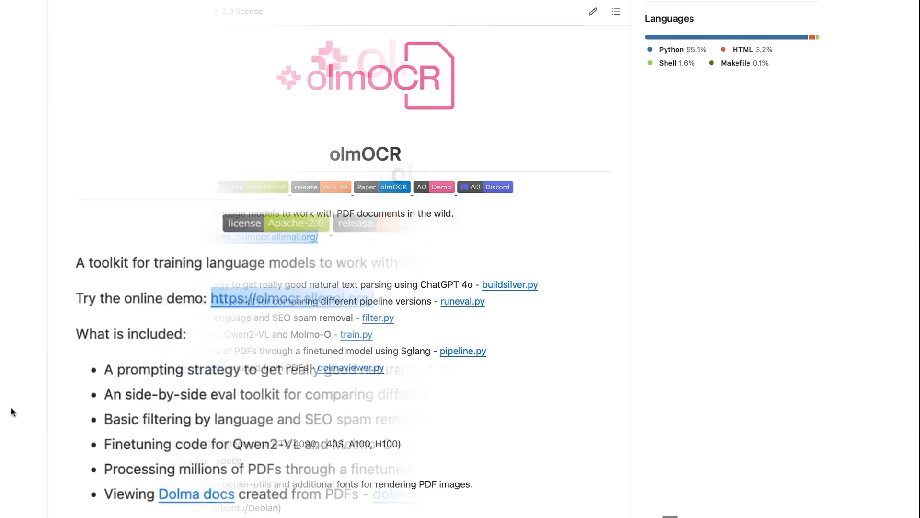
pyautogui.scroll(-3)
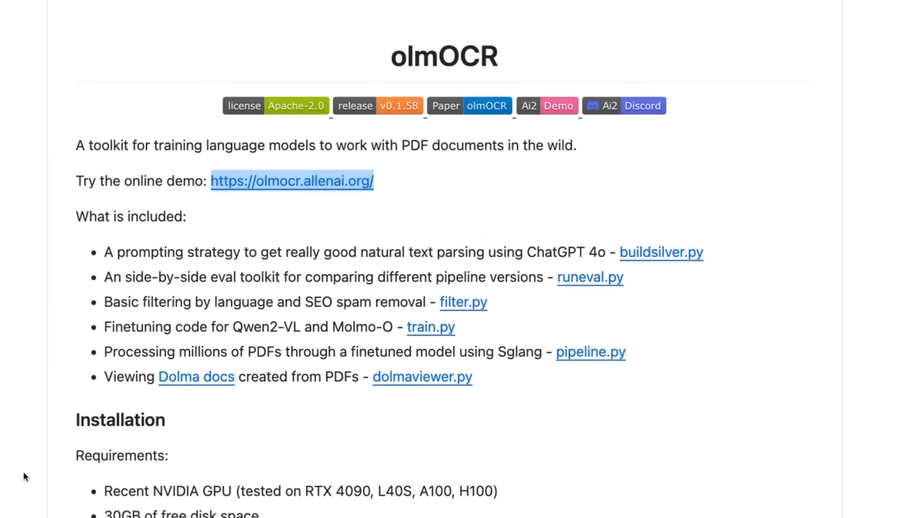
pyautogui.scroll(-3)
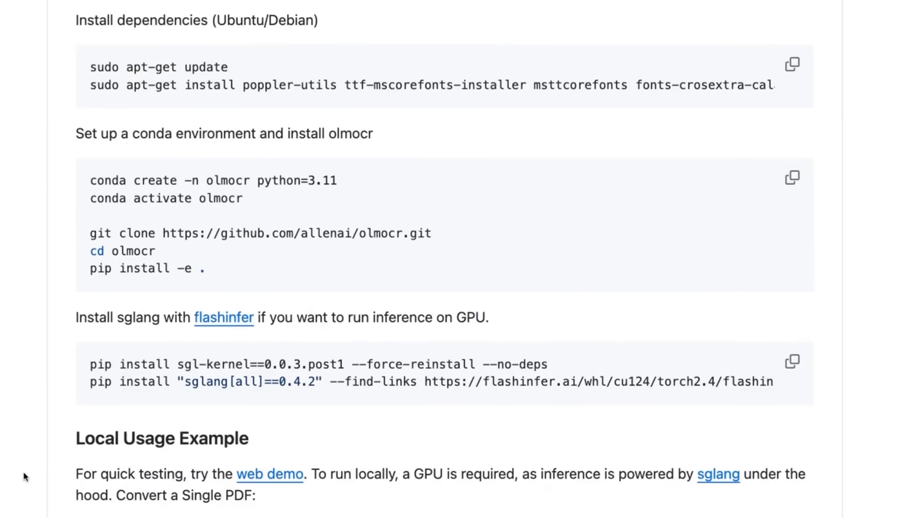
pyautogui.scroll(-3)
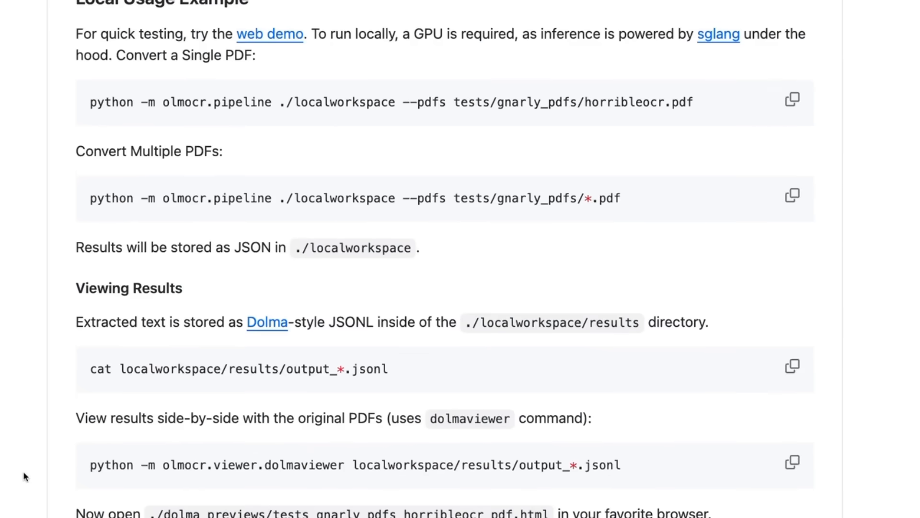
pyautogui.scroll(-3)
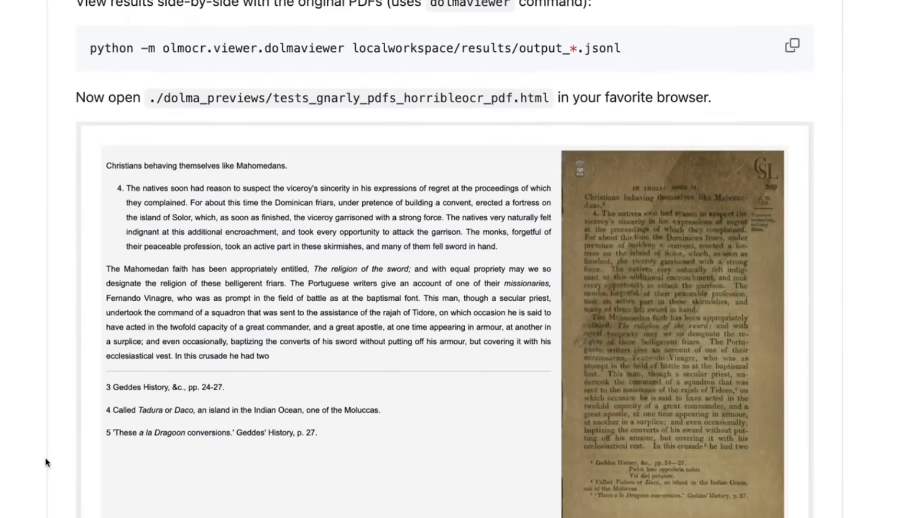
pyautogui.scroll(3)
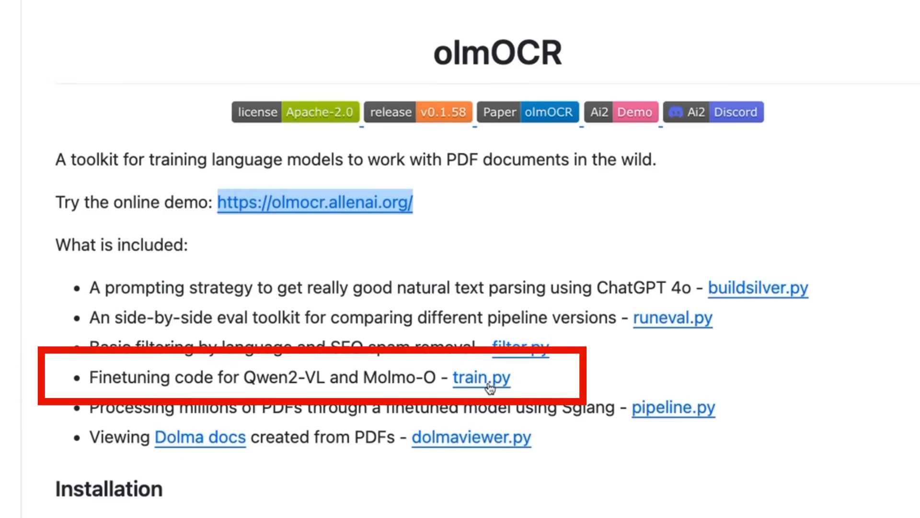
# Step: Open train.py from the README's 'What is included' list and scroll through its source
pyautogui.click(482, 377)
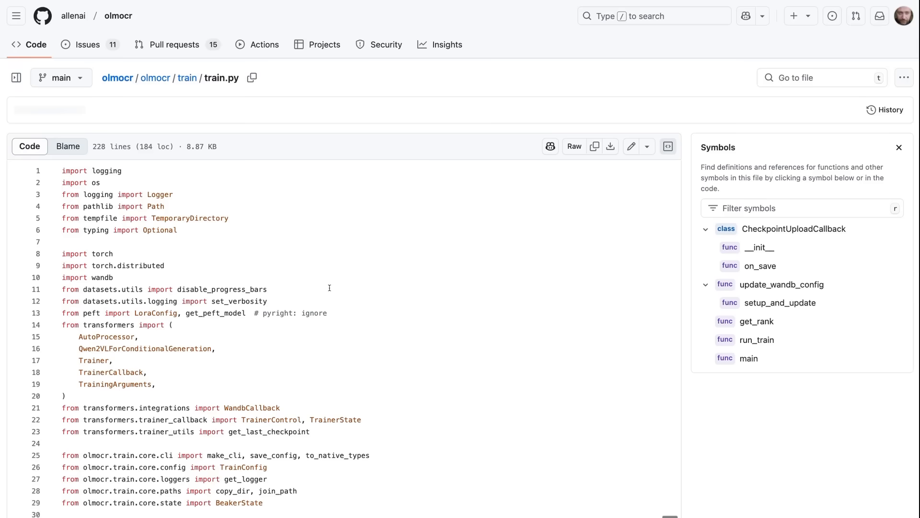
pyautogui.scroll(-3)
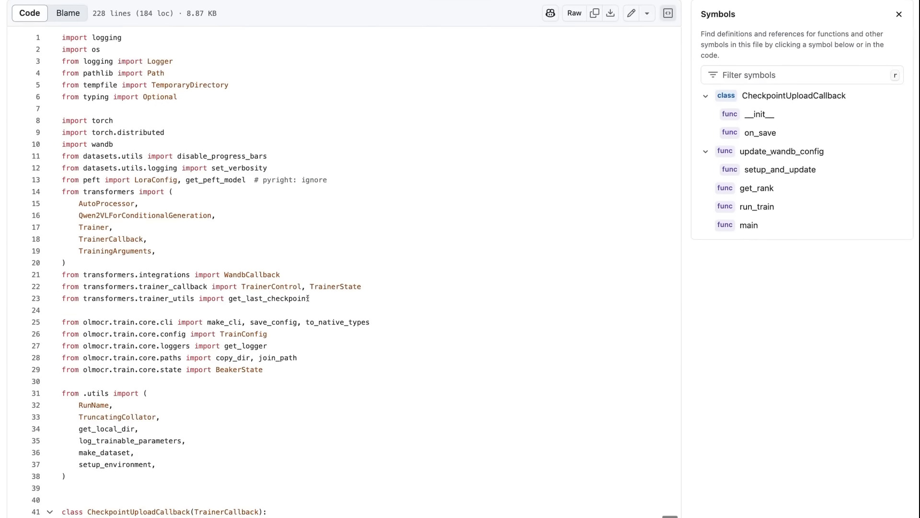
pyautogui.scroll(-3)
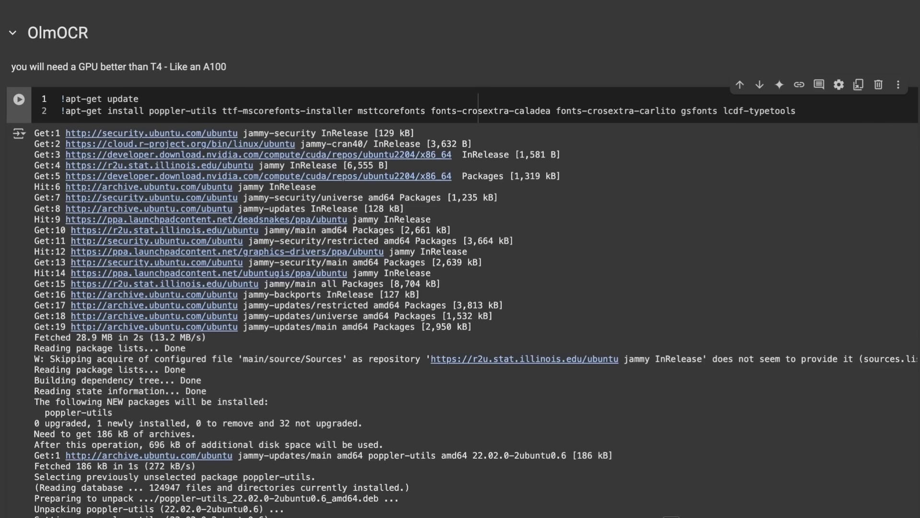
pyautogui.moveTo(16, 343)
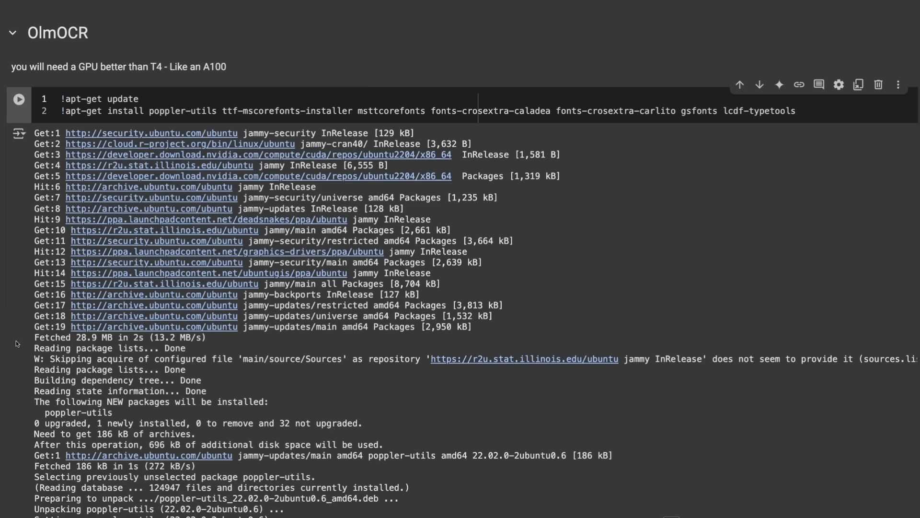
# Step: Scroll the Colab notebook past the apt-get output to the pip install cell
pyautogui.scroll(-3)
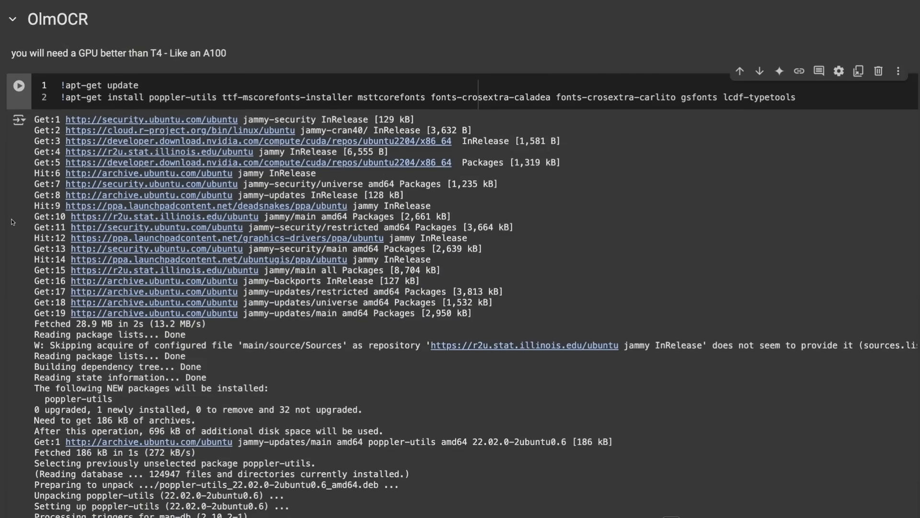
pyautogui.scroll(-3)
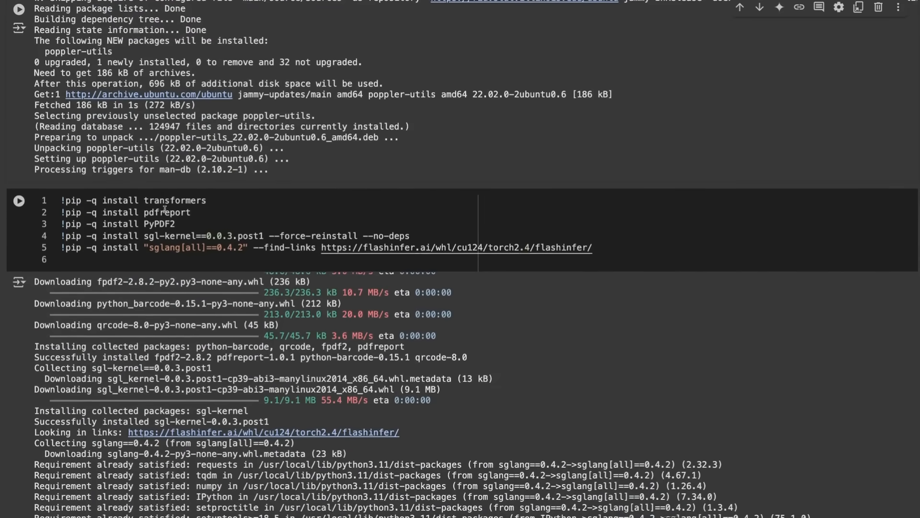
pyautogui.scroll(-3)
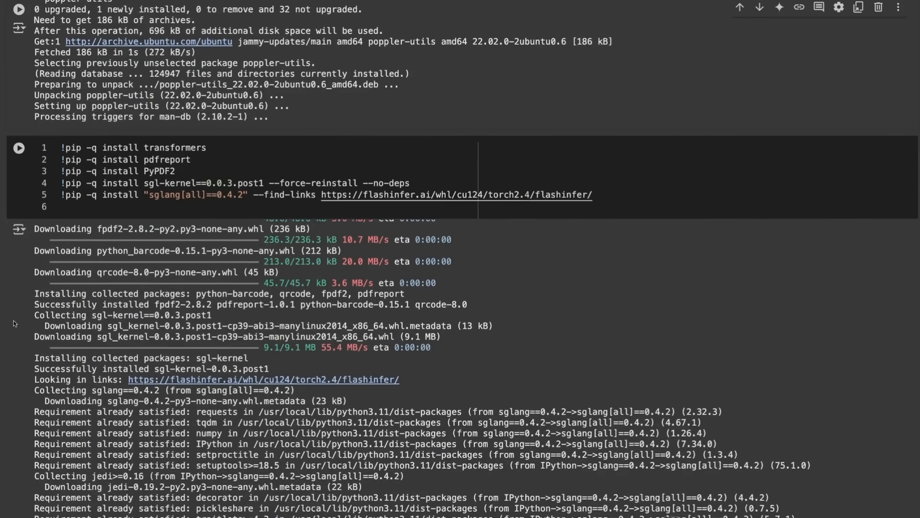
pyautogui.scroll(-3)
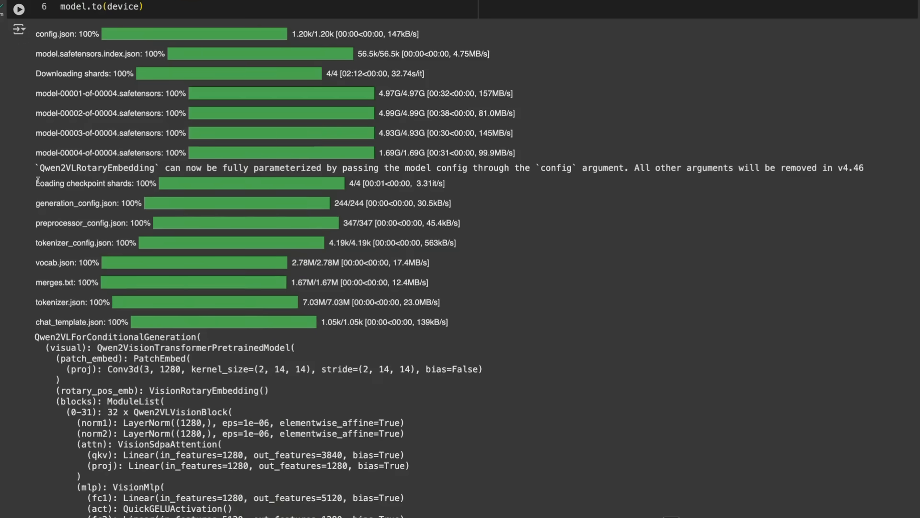
pyautogui.scroll(-3)
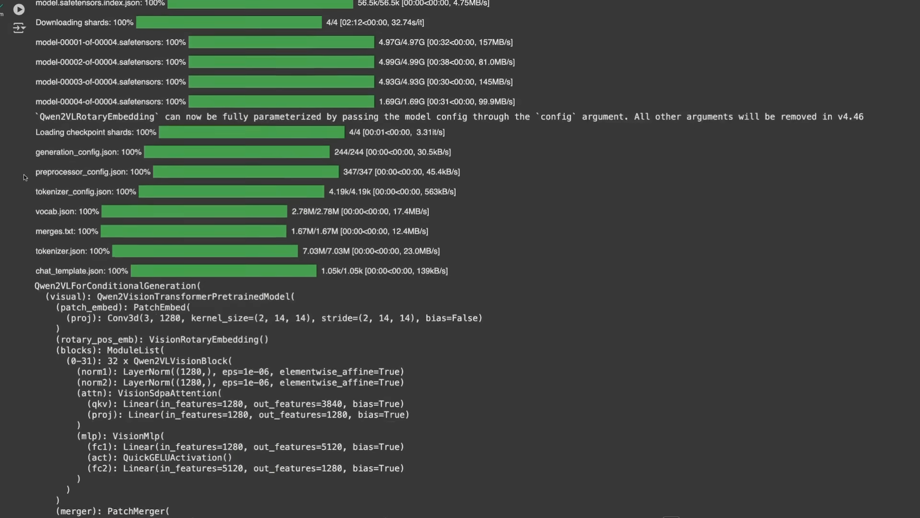
pyautogui.scroll(-3)
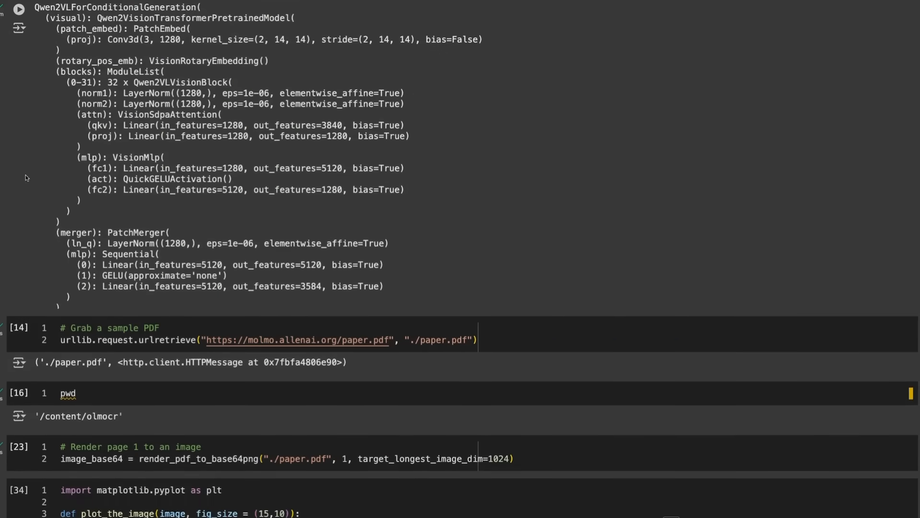
pyautogui.scroll(-3)
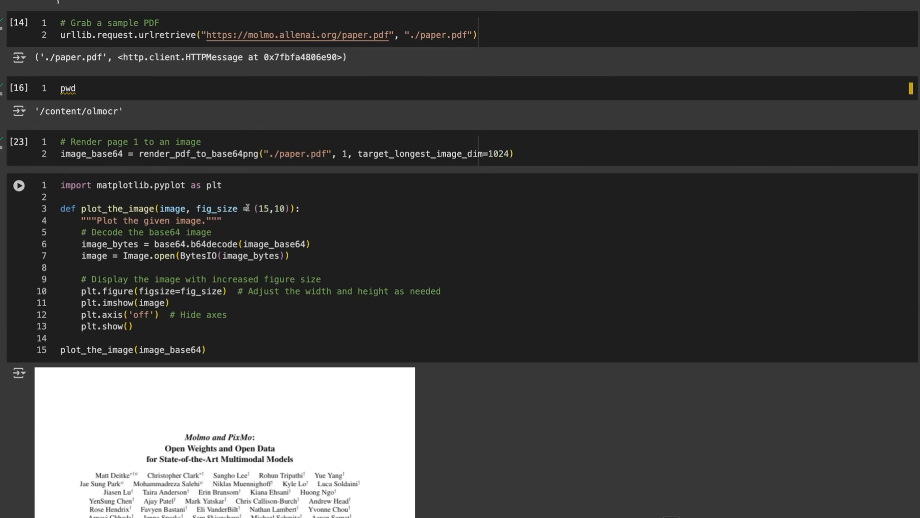
# Step: Scroll past the render_pdf_to_base64png cell to the prompt-building cells
pyautogui.scroll(-3)
pyautogui.write('2')
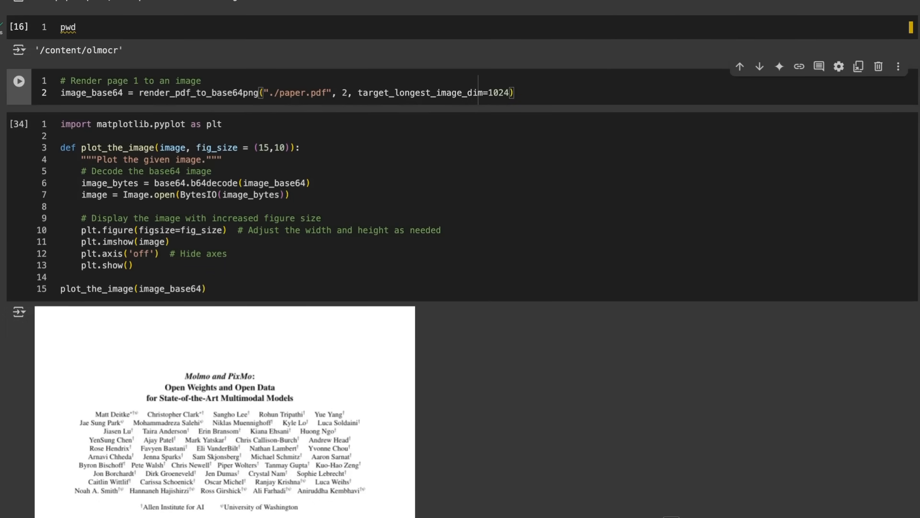
pyautogui.scroll(-3)
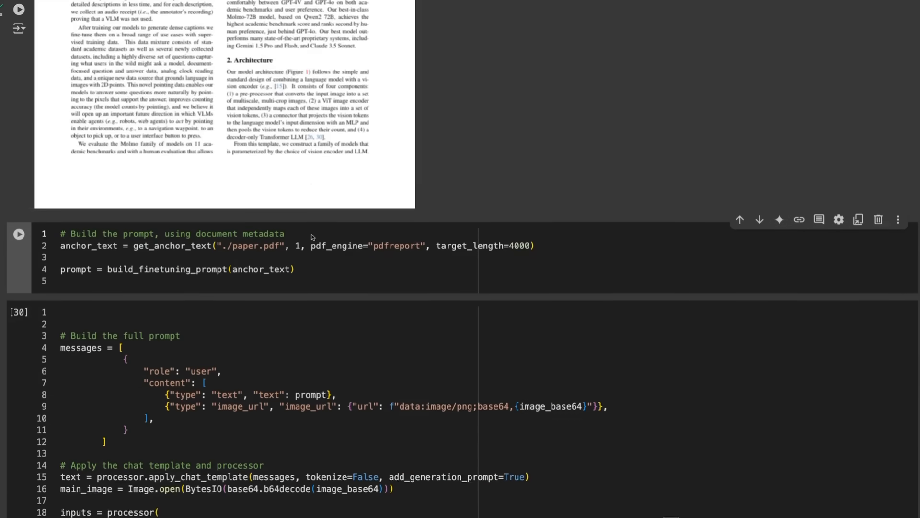
pyautogui.scroll(-3)
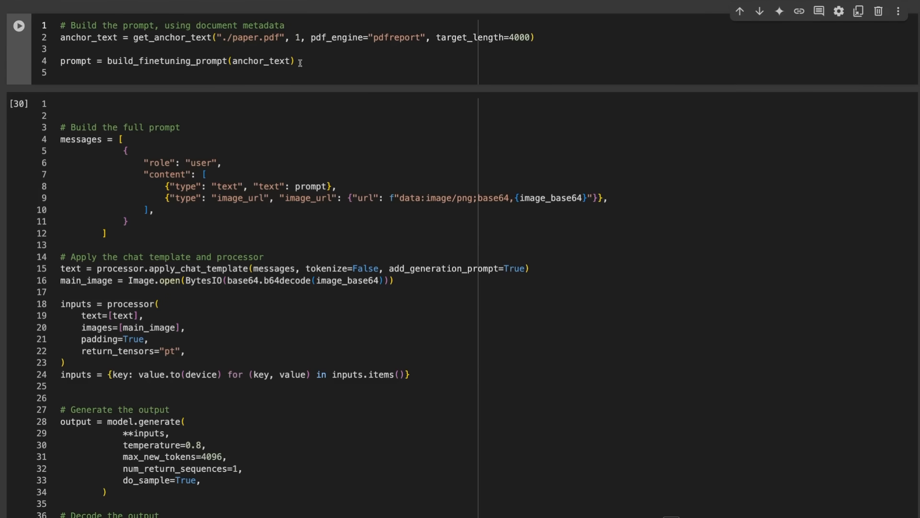
pyautogui.moveTo(309, 80)
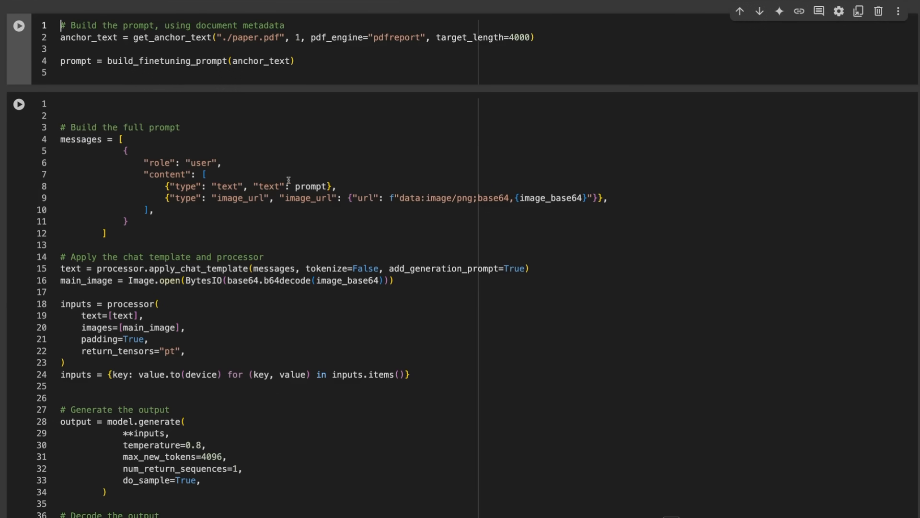
pyautogui.moveTo(553, 188)
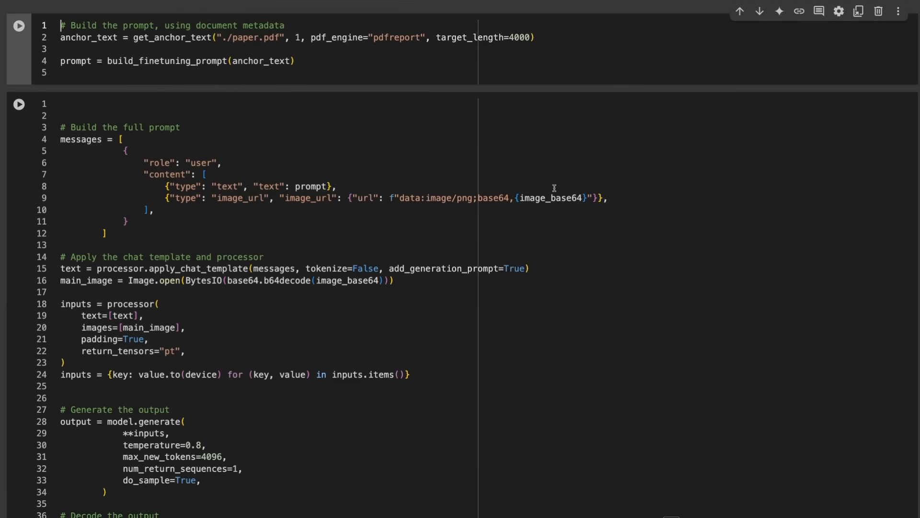
pyautogui.moveTo(560, 207)
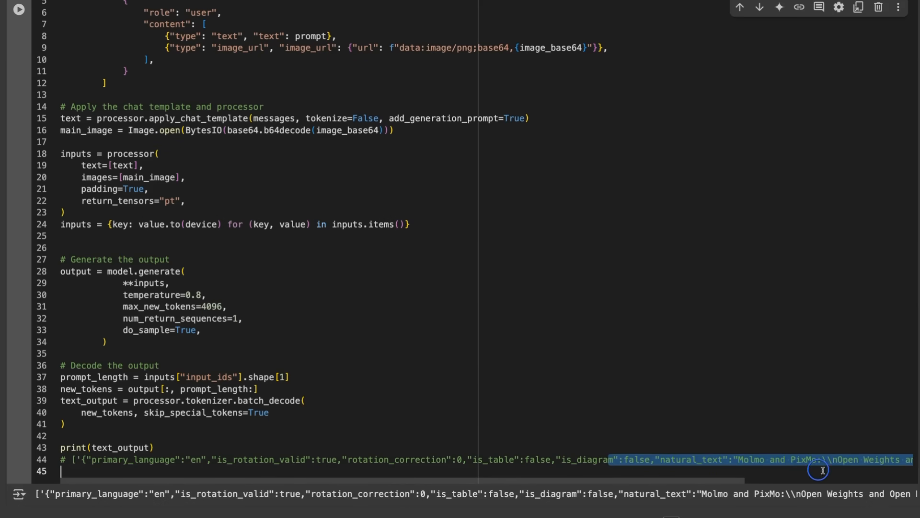
# Step: Scroll to the json.loads cell's printed primary_language through natural_text fields
pyautogui.hscroll(3)
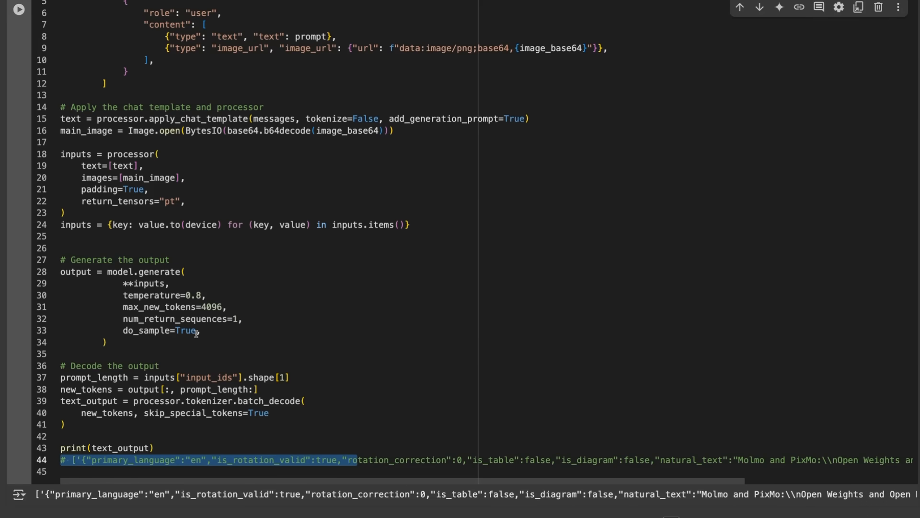
pyautogui.scroll(-3)
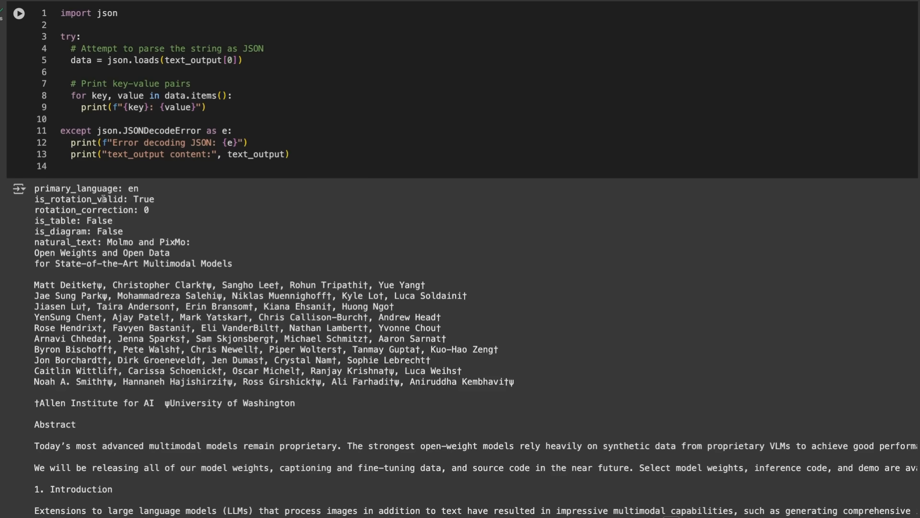
# Step: Bring the plot_the_image cell's rendered first page of the paper into view
pyautogui.doubleClick(50, 188)
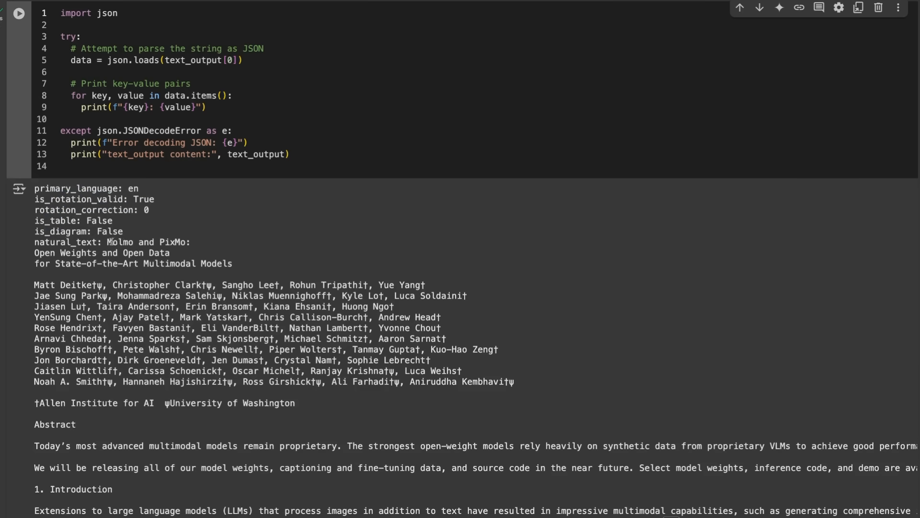
pyautogui.moveTo(111, 241); pyautogui.dragTo(265, 279)
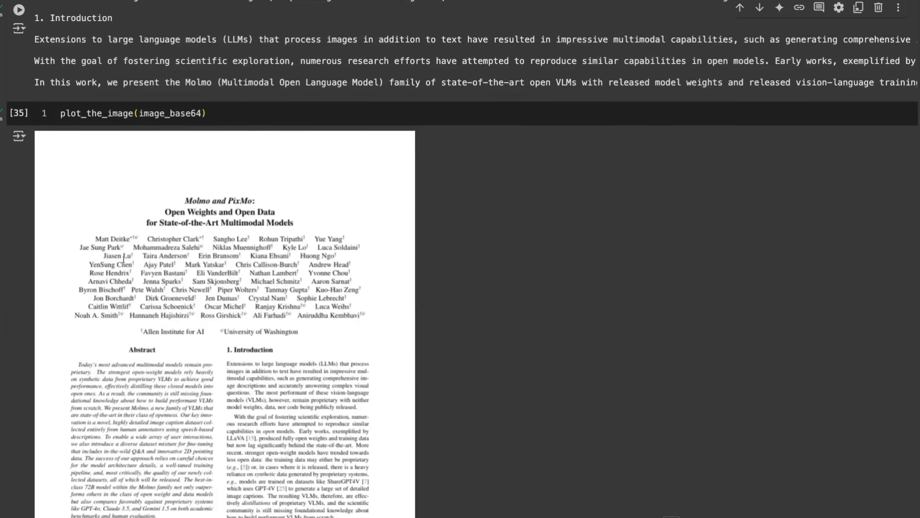
# Step: Scroll past the page image to the 'Putting it All together' section
pyautogui.scroll(-3)
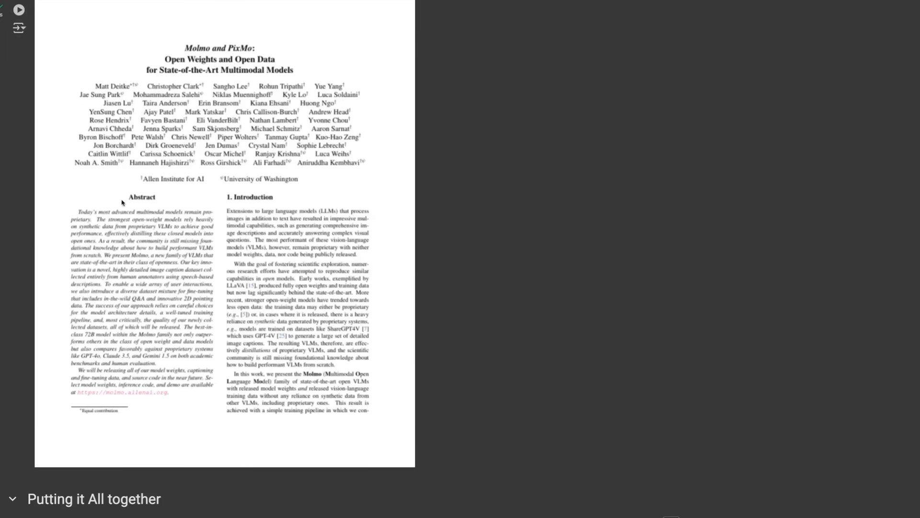
pyautogui.moveTo(401, 266)
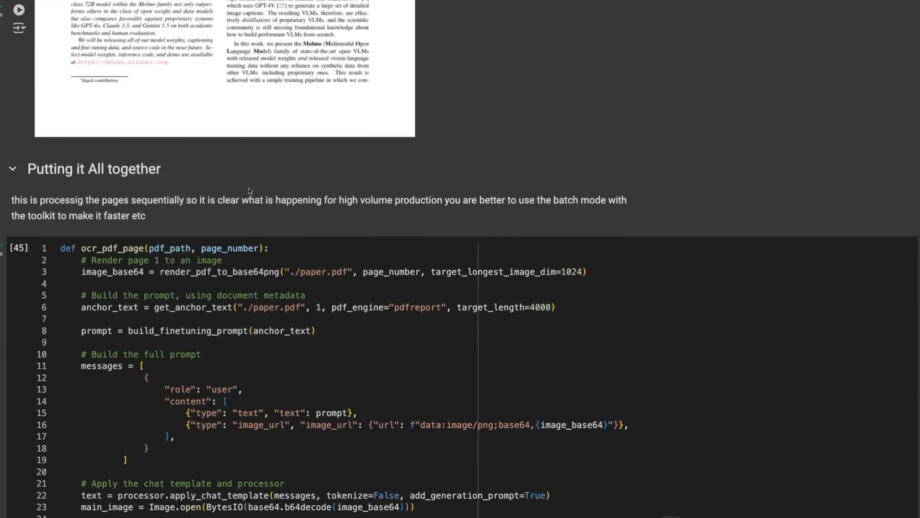
# Step: Scroll through the ocr_pdf_page function code toward the 'Running in bulk' section
pyautogui.scroll(-3)
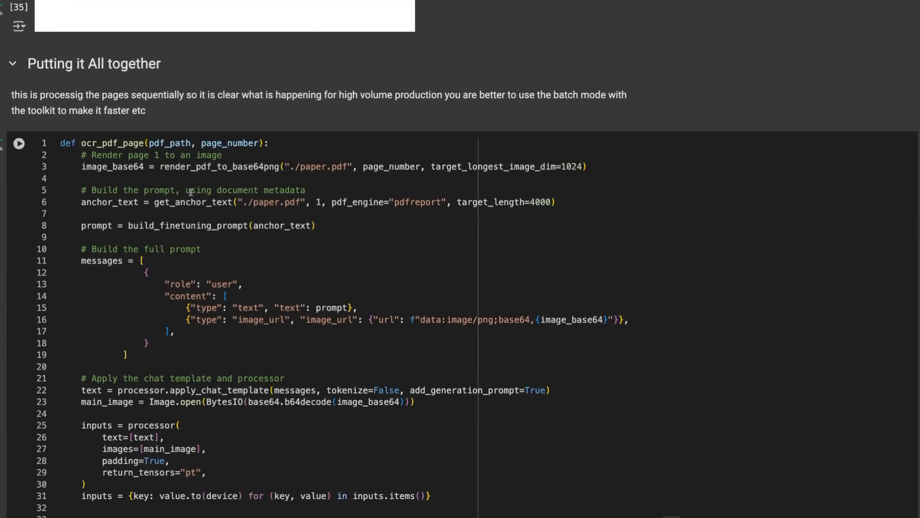
pyautogui.moveTo(191, 201)
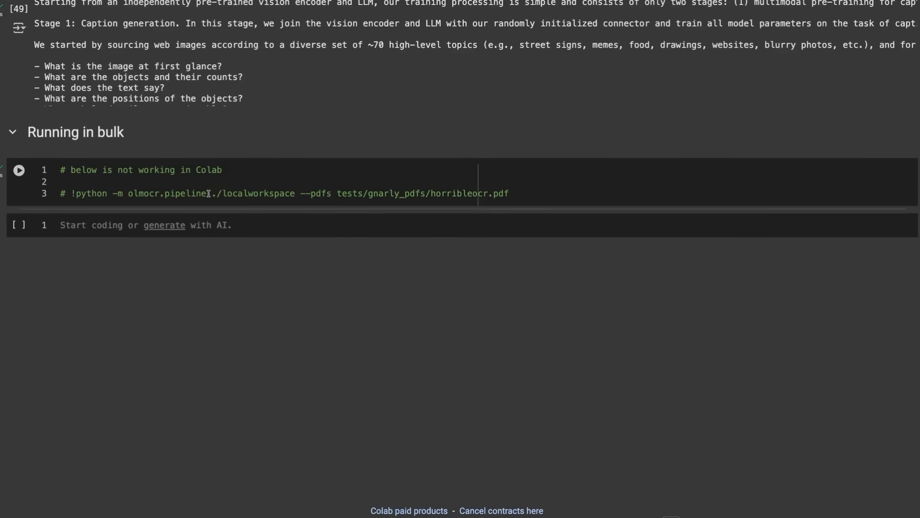
# Step: Scroll to the FILE_PATH loop cell showing 'Processing page' output for all 8 pages
pyautogui.click(19, 170)
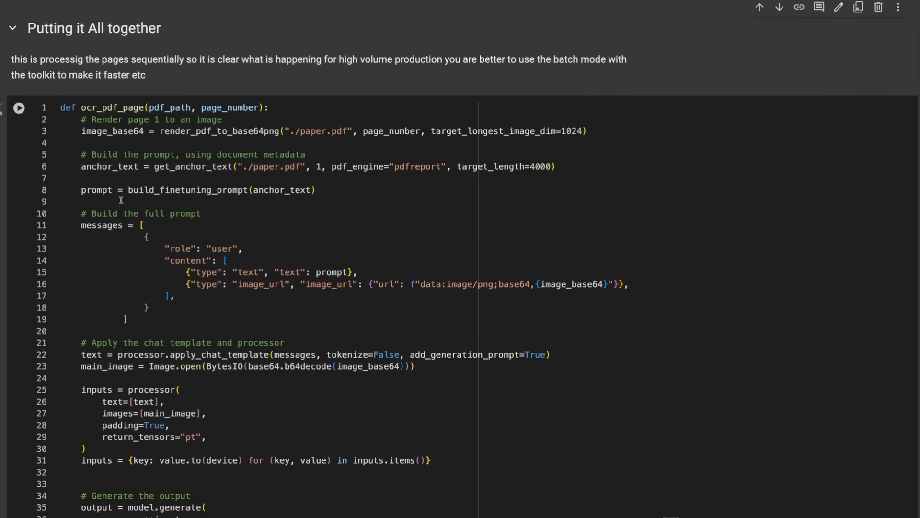
pyautogui.scroll(-3)
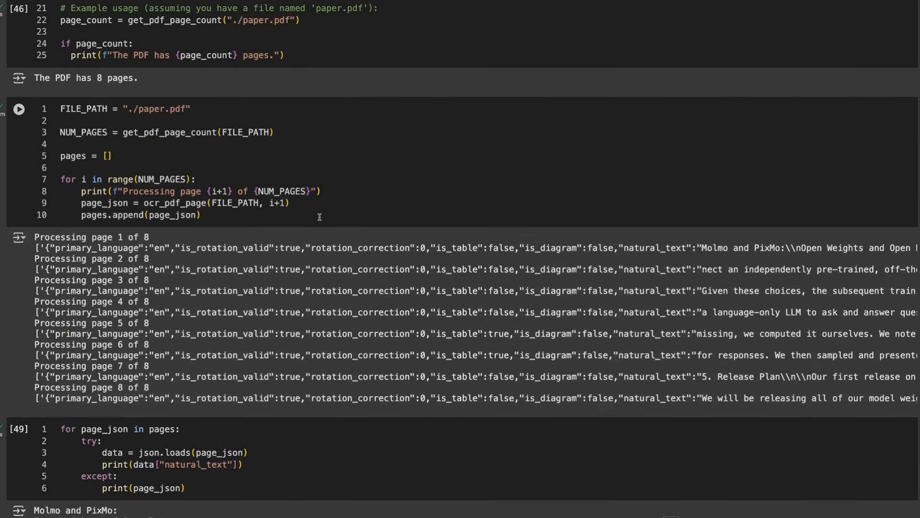
# Step: Scroll down to the 'for page_json in pages' cell and its natural_text output with the title
pyautogui.scroll(-3)
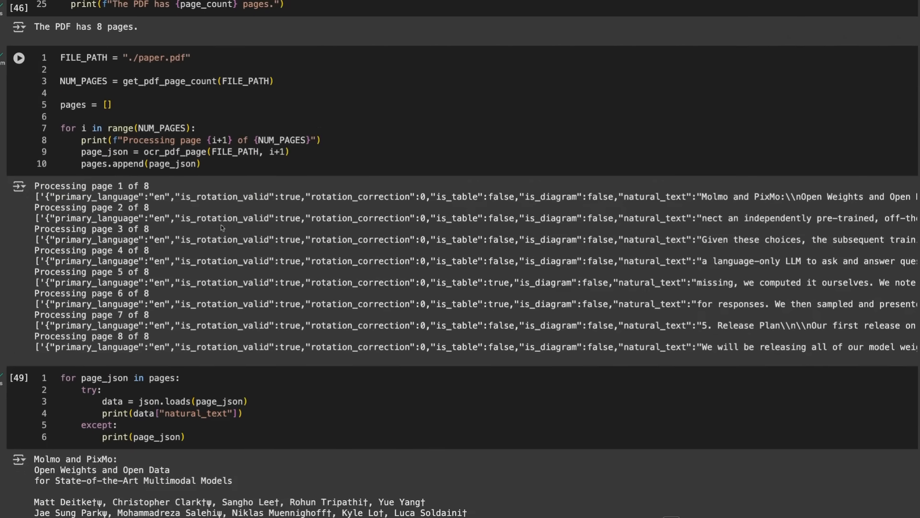
pyautogui.moveTo(396, 340)
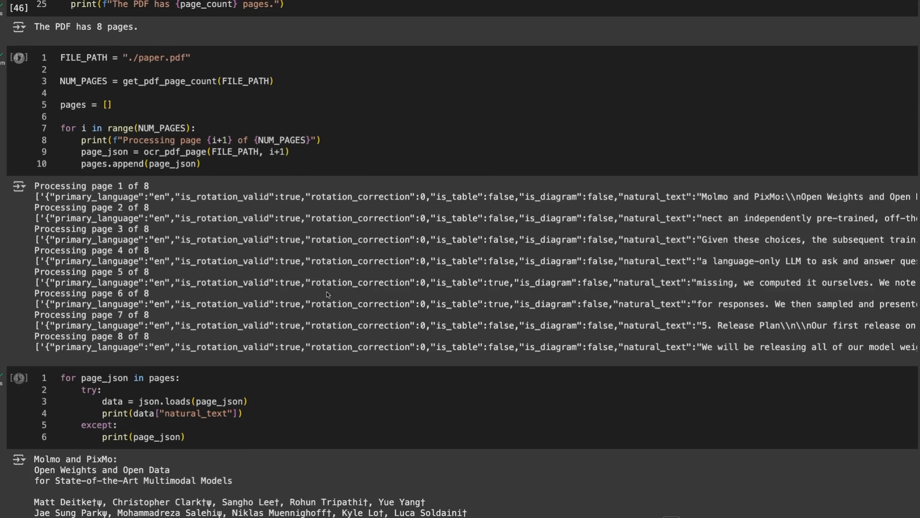
pyautogui.scroll(-3)
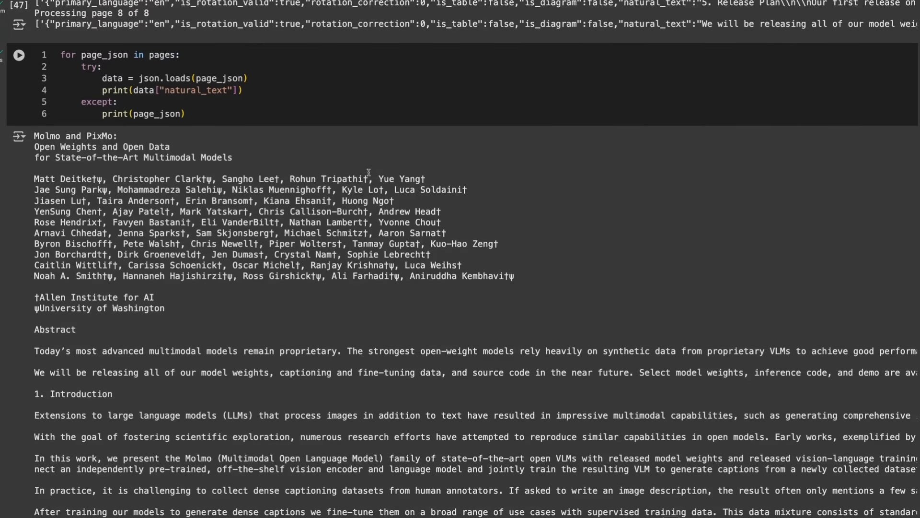
pyautogui.moveTo(249, 142)
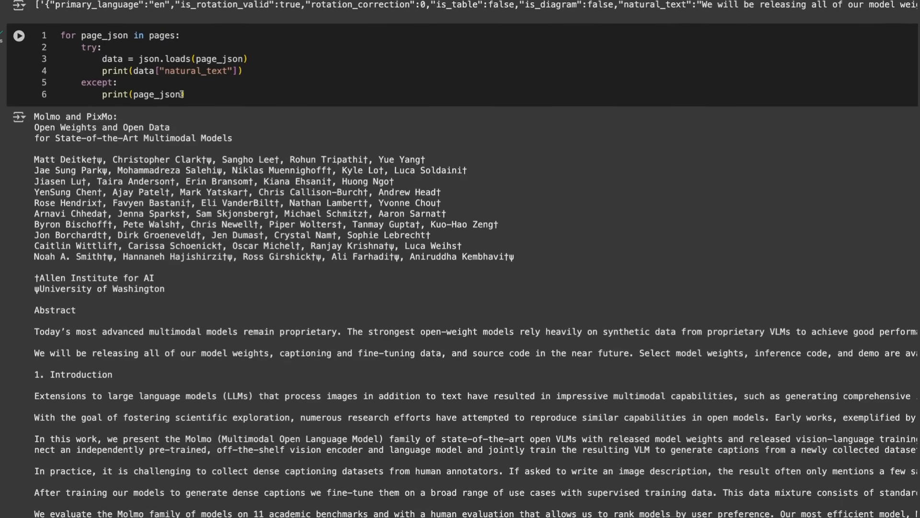
# Step: Select the title and authors, then scroll through the text past the benchmark table
pyautogui.scroll(-3)
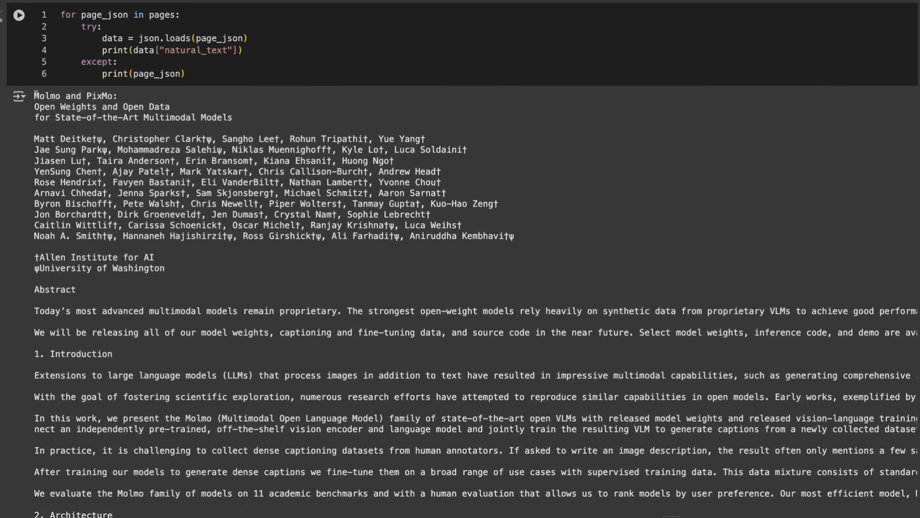
pyautogui.moveTo(35, 96); pyautogui.dragTo(165, 267)
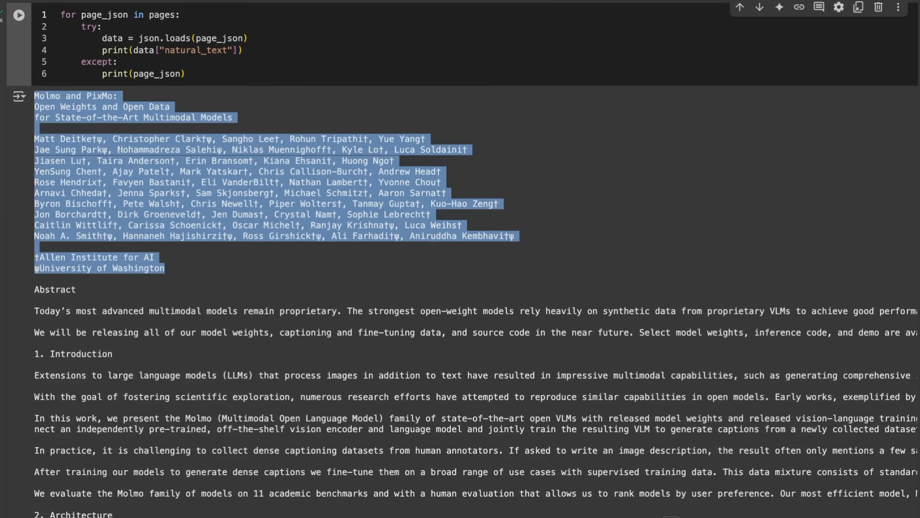
pyautogui.scroll(-3)
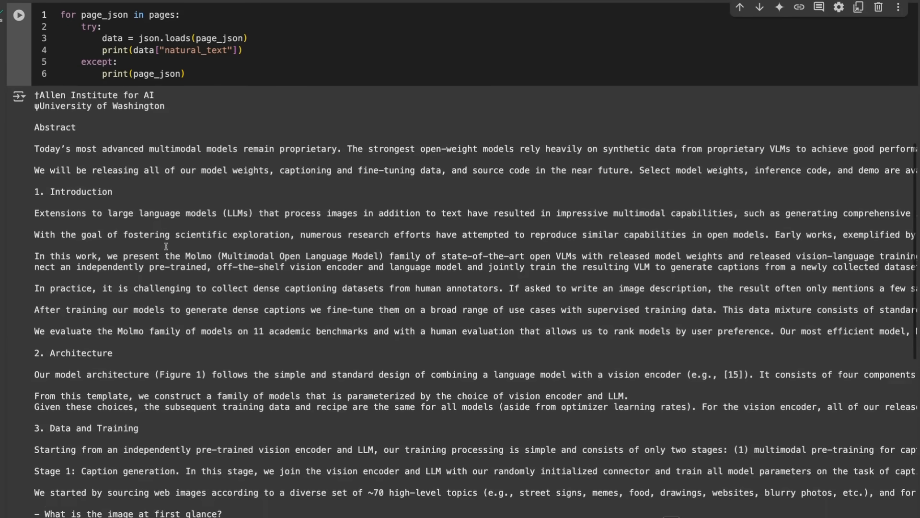
pyautogui.scroll(-3)
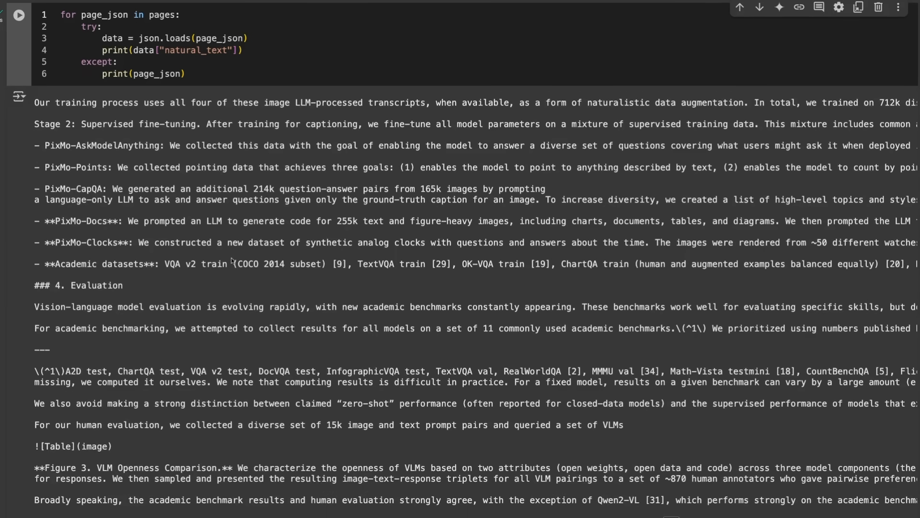
pyautogui.scroll(-3)
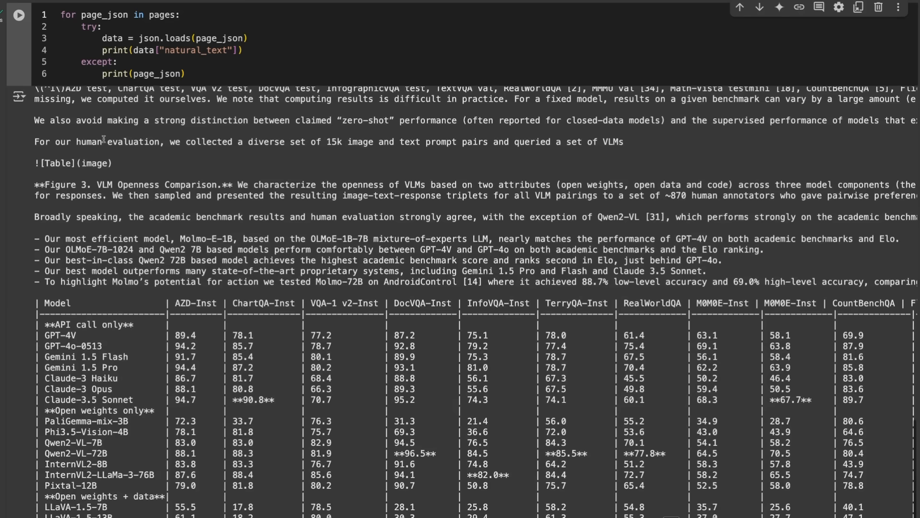
pyautogui.scroll(-3)
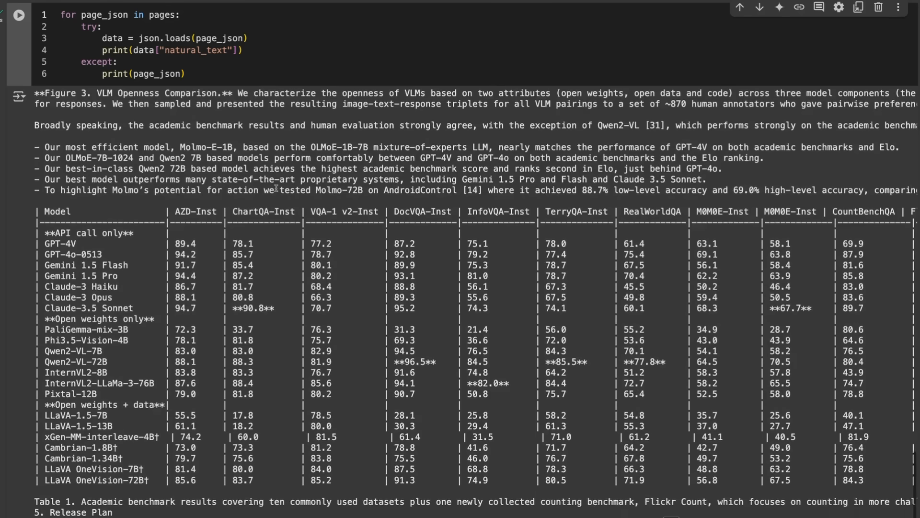
pyautogui.scroll(-3)
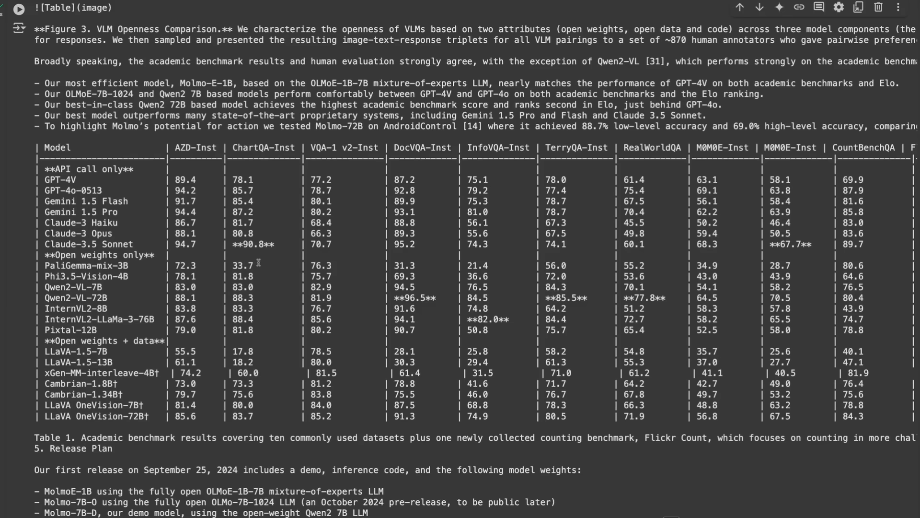
pyautogui.moveTo(256, 69)
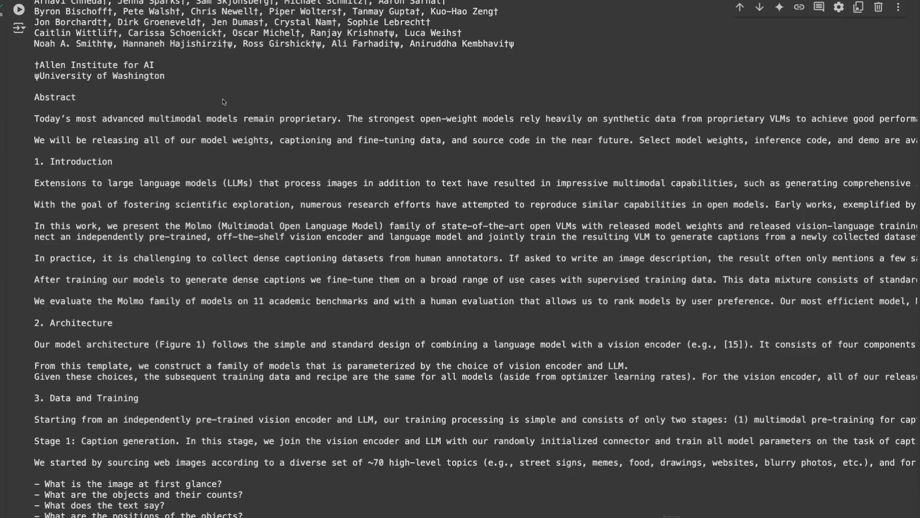
pyautogui.scroll(-3)
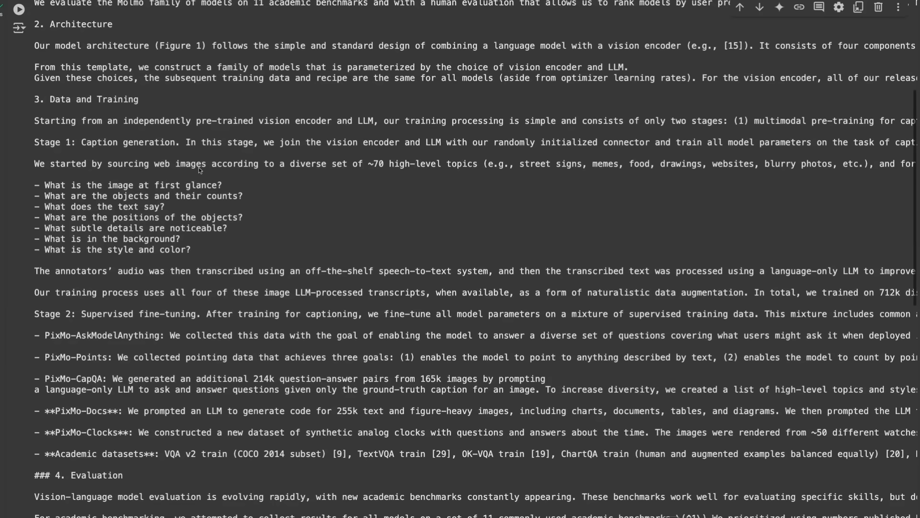
pyautogui.scroll(-3)
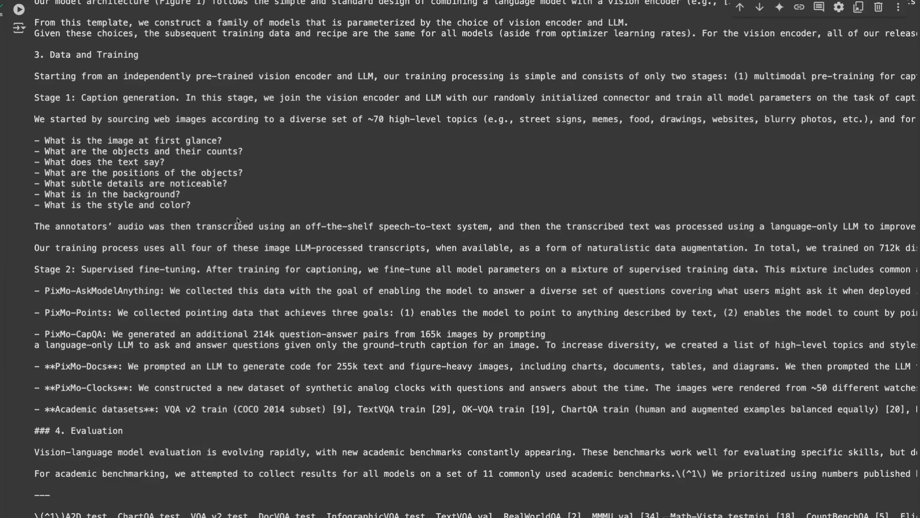